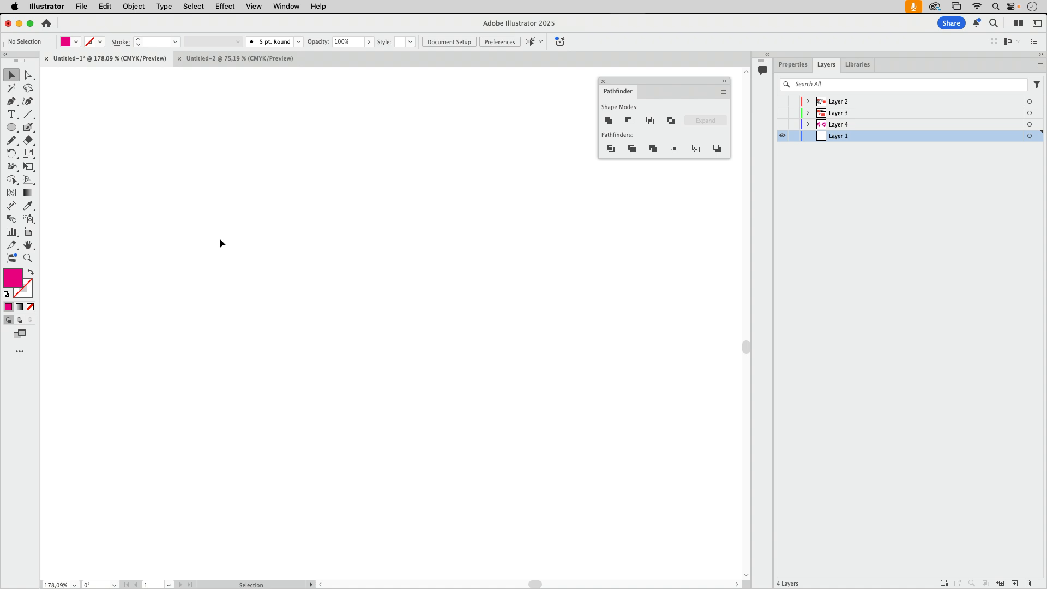
mouse_move(188, 232)
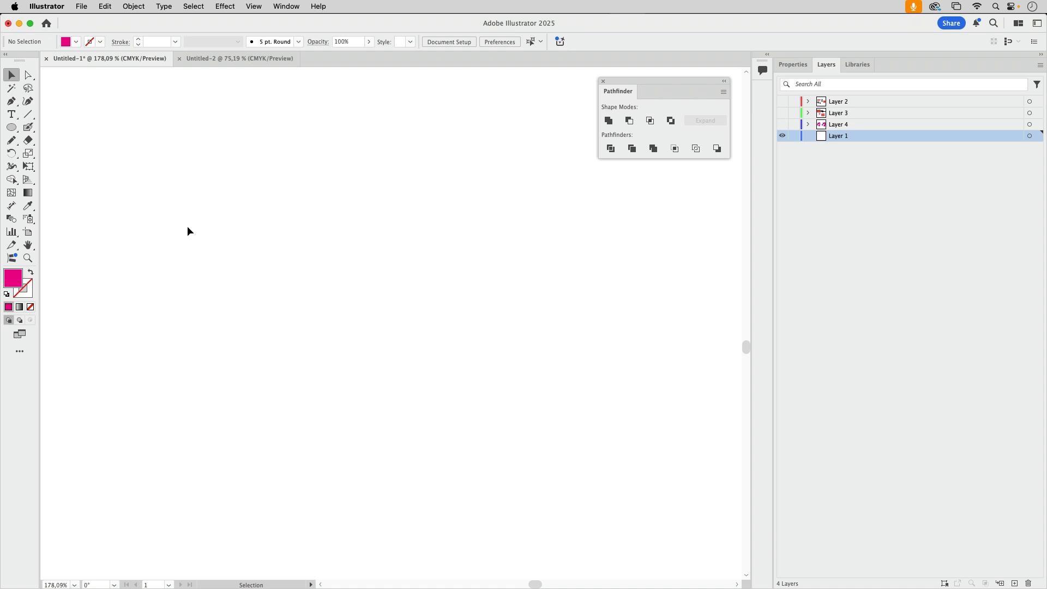
mouse_move(192, 225)
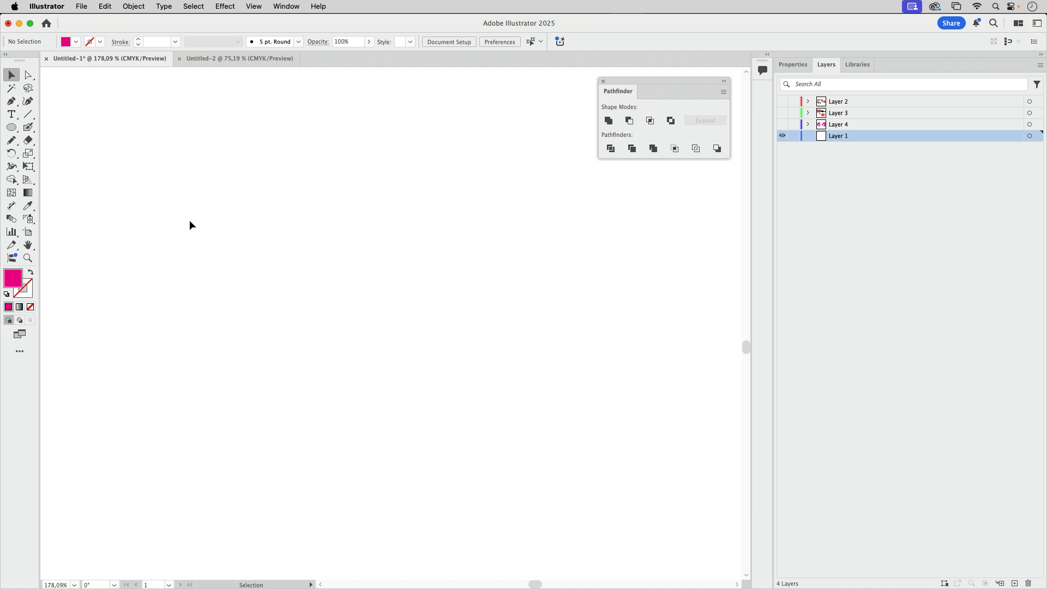
mouse_move(171, 190)
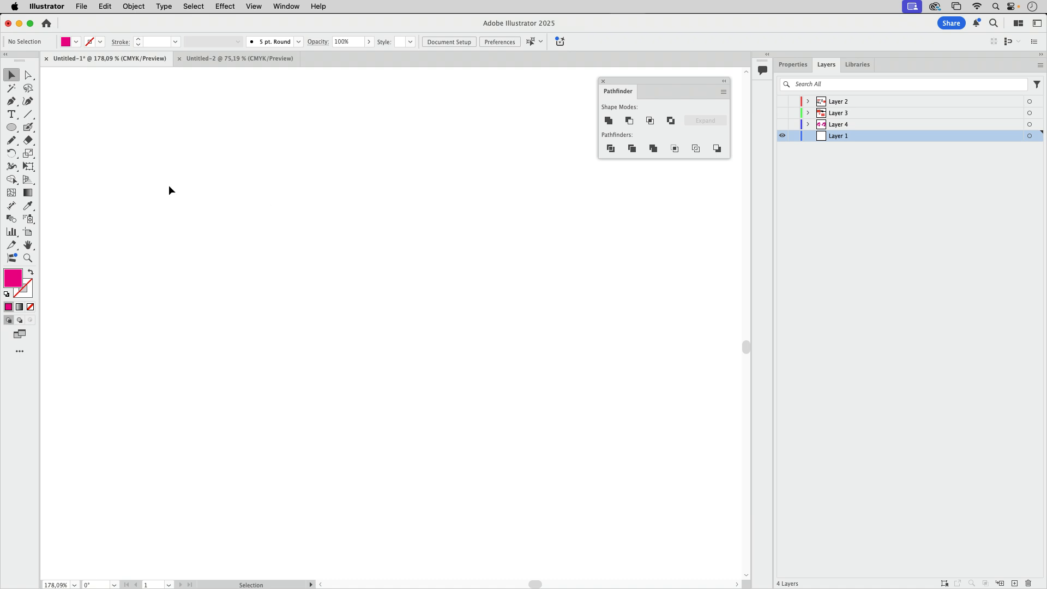
mouse_move(187, 165)
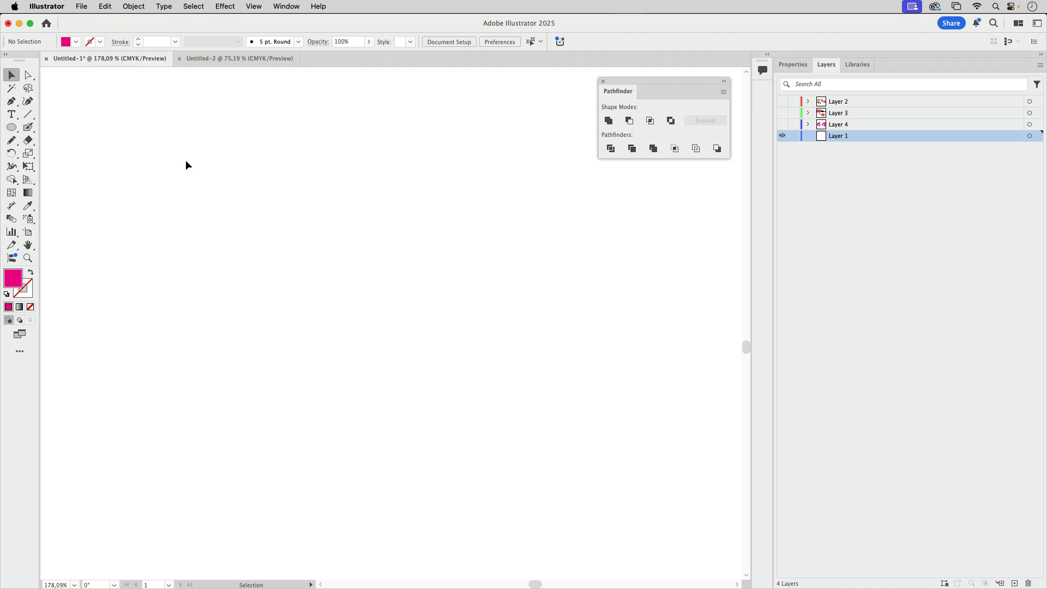
Draw a magenta circle with a smaller yellow circle inside, then duplicate the pair rightward
click(11, 127)
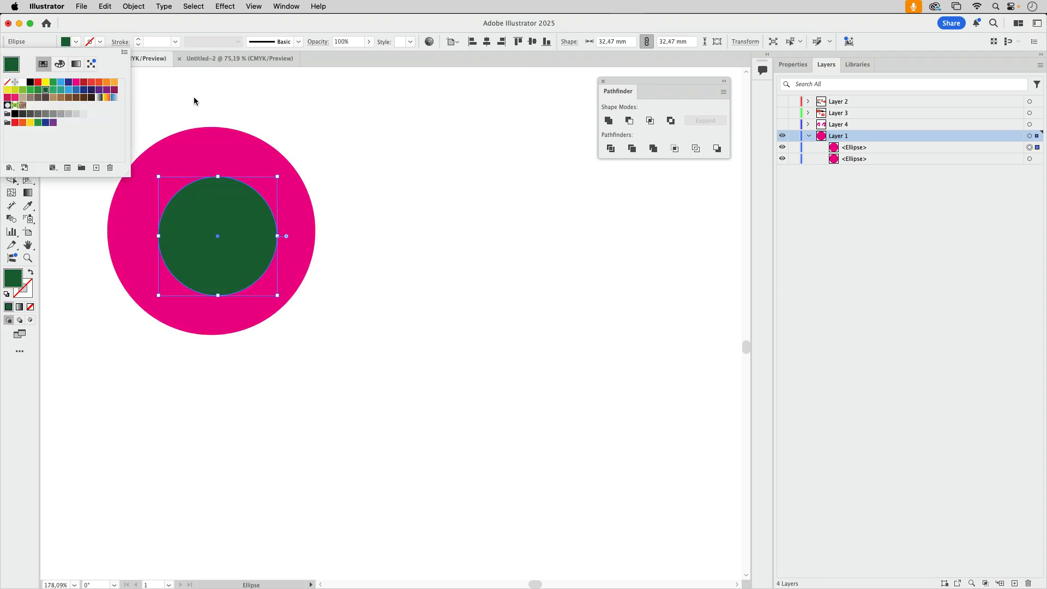
click(46, 81)
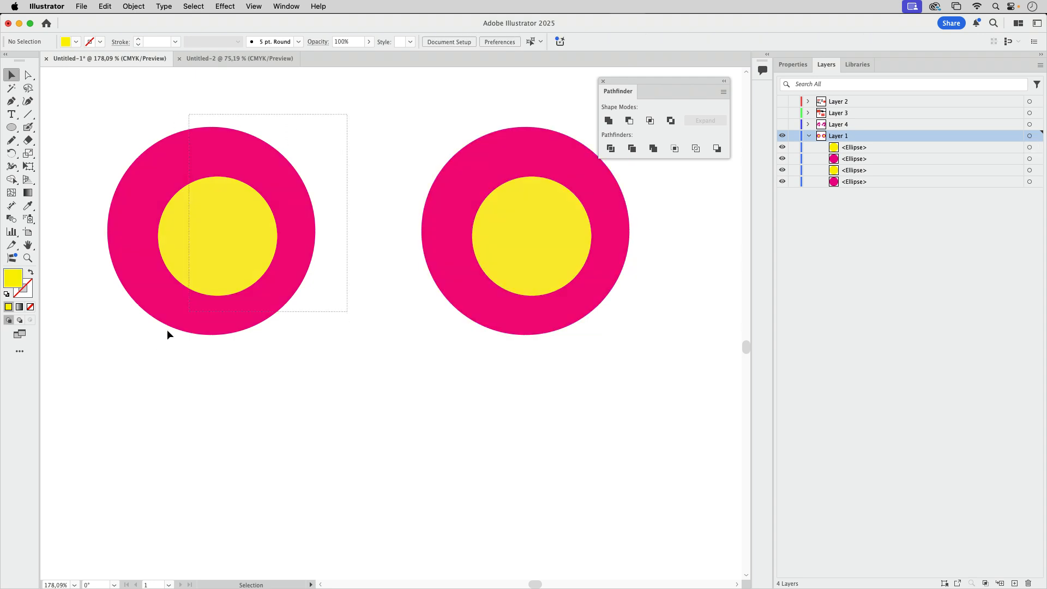
Make the left pair a compound path and shift its inner circle right past the edge
click(210, 234)
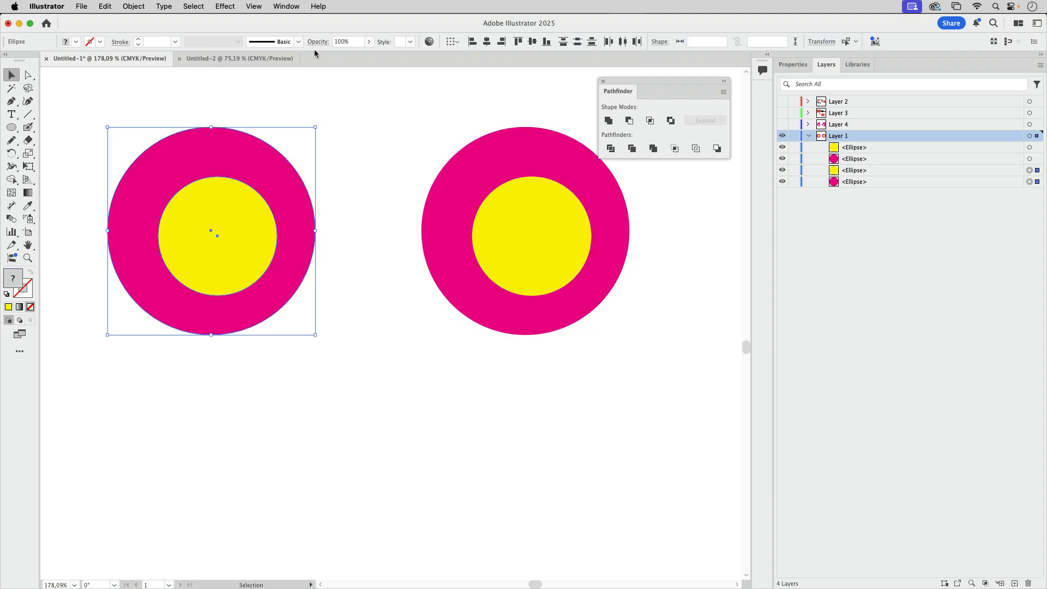
click(133, 6)
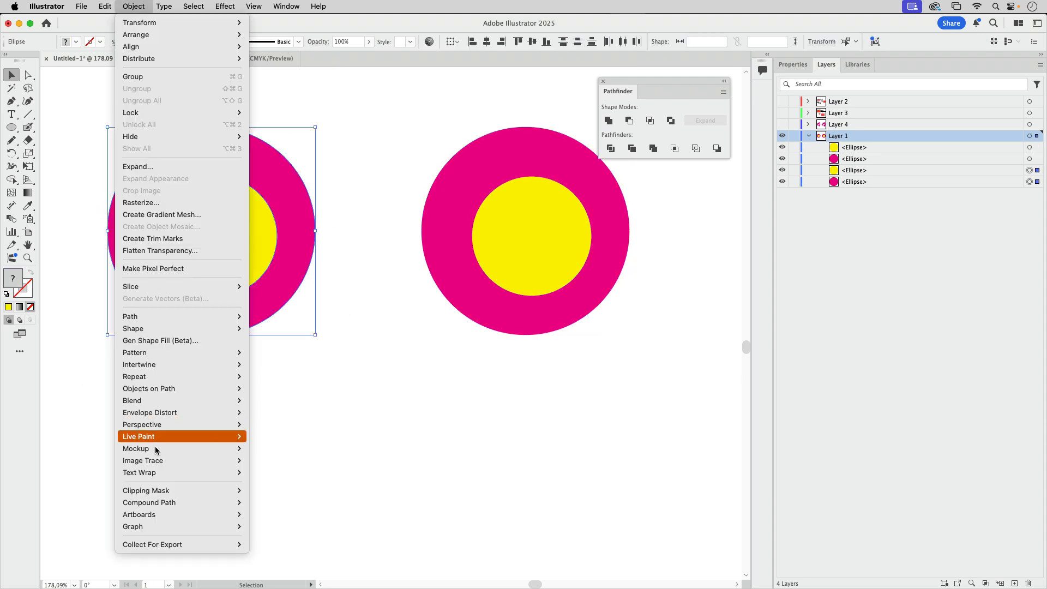
mouse_move(176, 497)
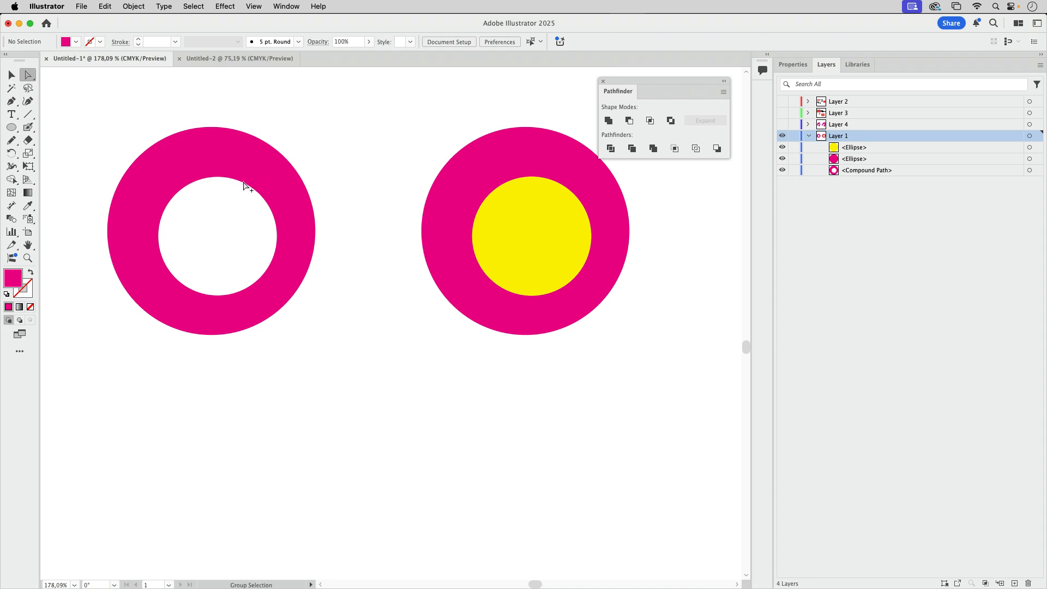
click(28, 74)
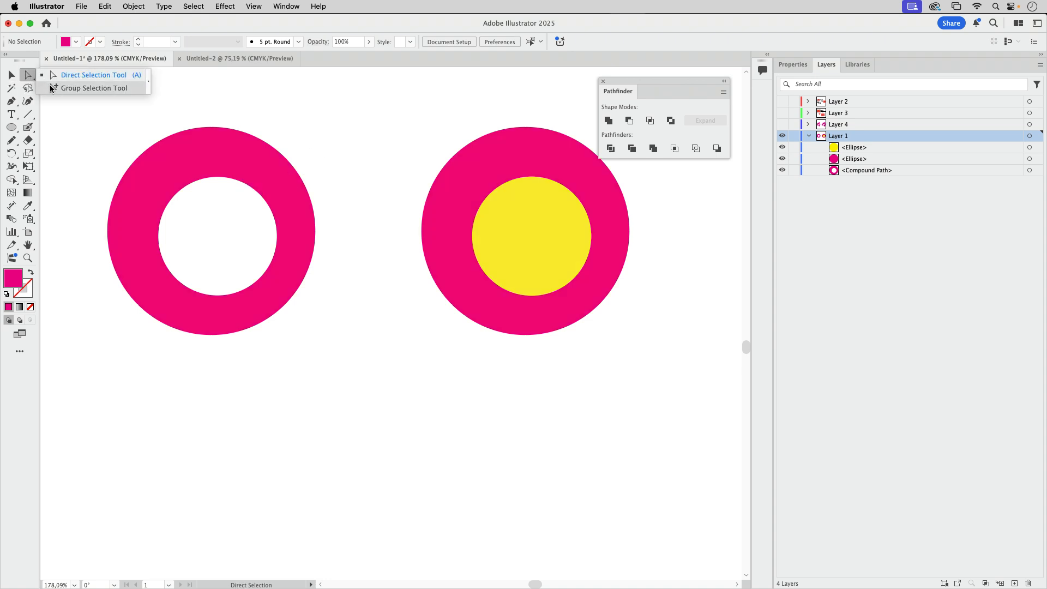
click(94, 88)
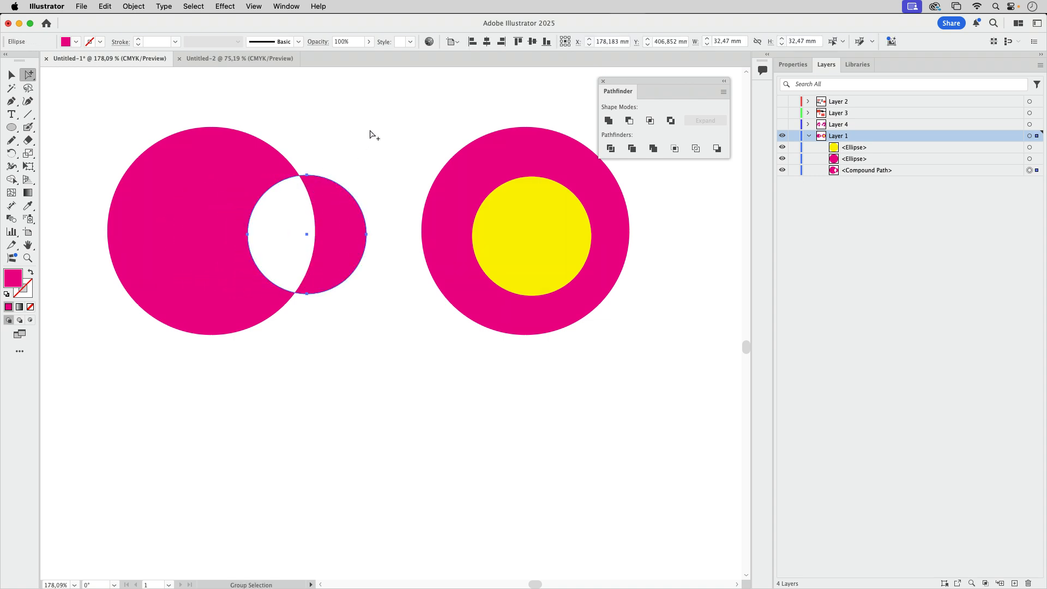
mouse_move(362, 143)
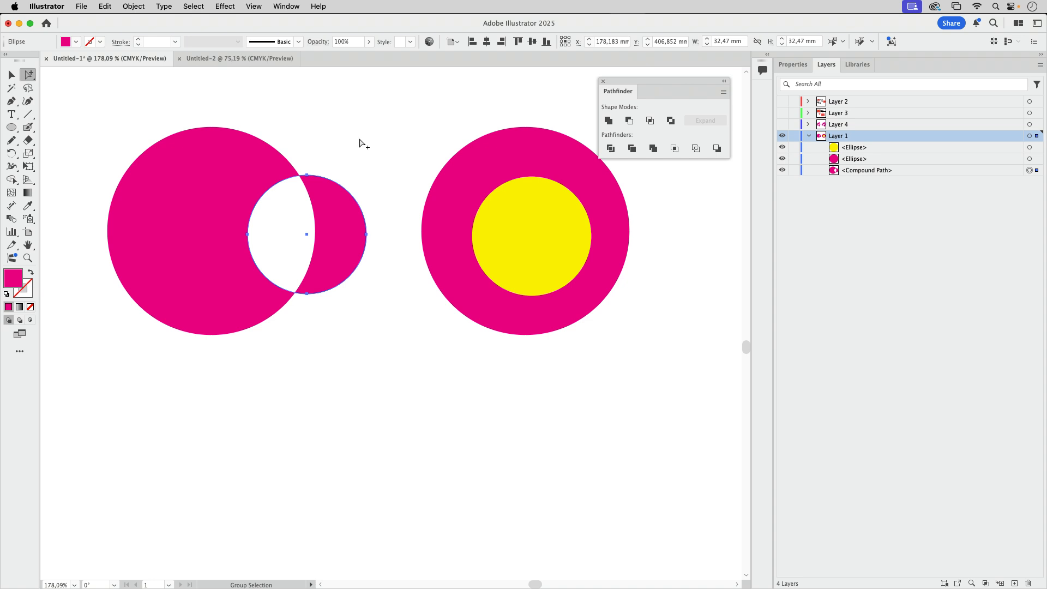
mouse_move(330, 333)
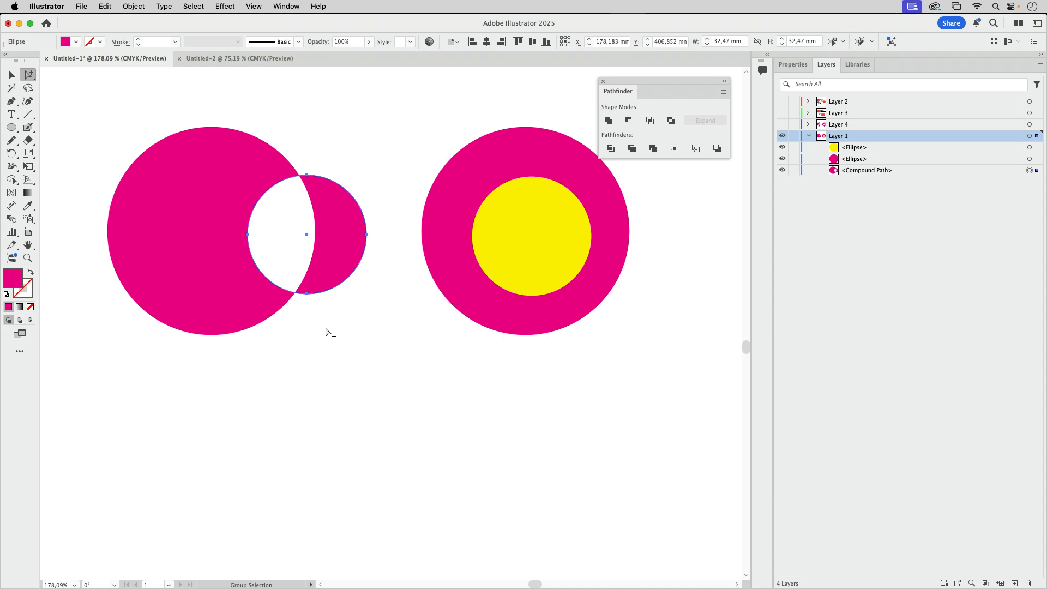
mouse_move(322, 194)
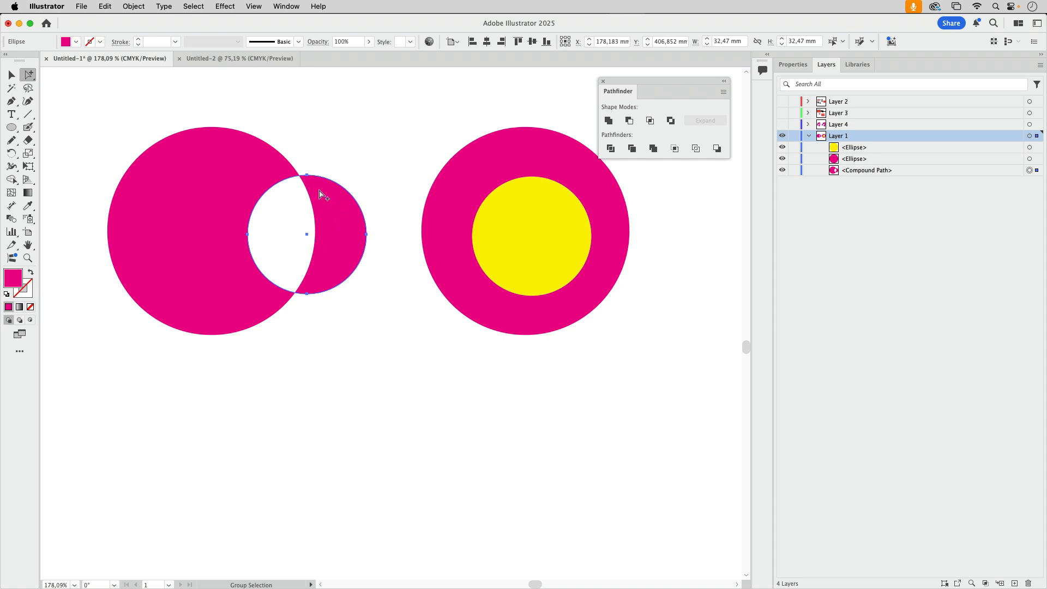
mouse_move(311, 280)
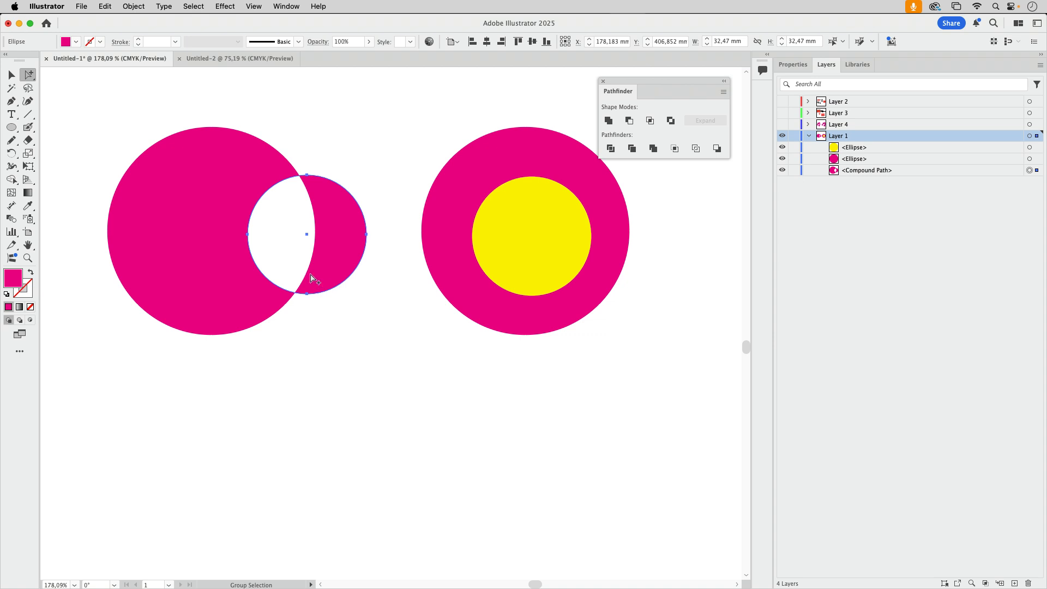
mouse_move(17, 83)
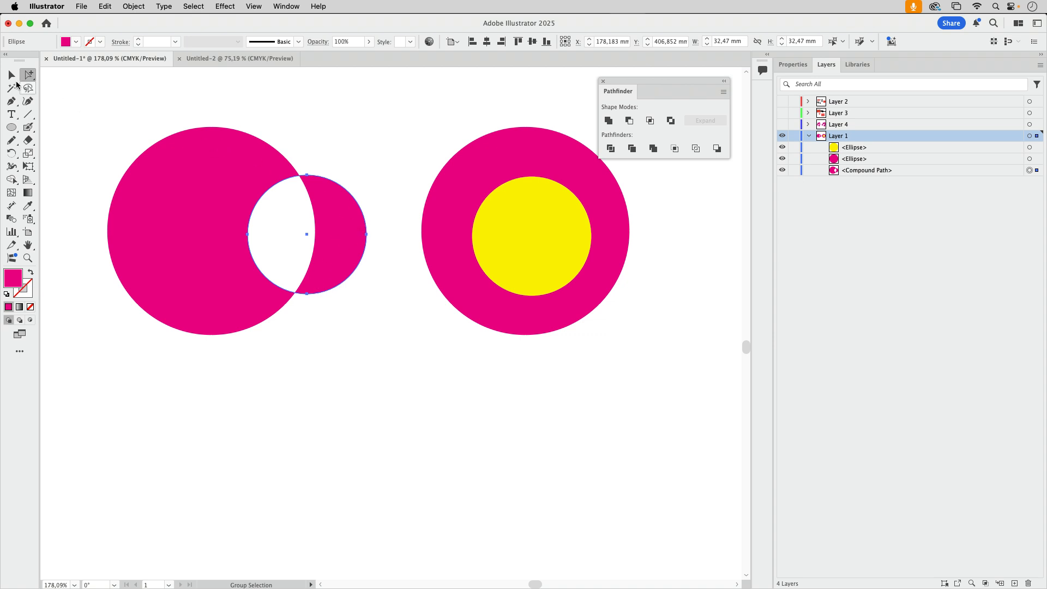
Option-click Minus Front on the right pair and select its inner circle to move right
click(531, 235)
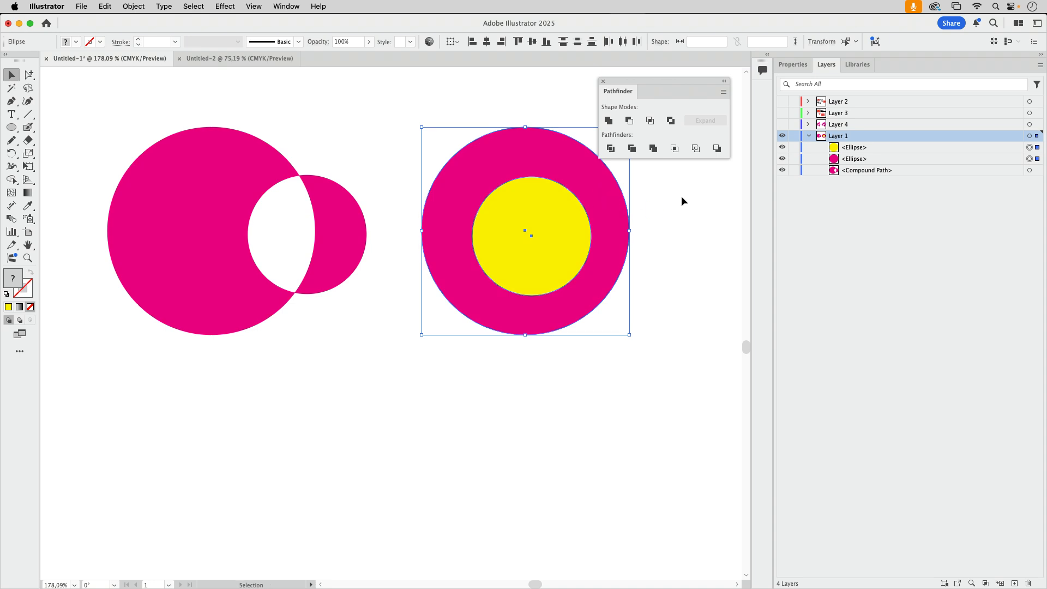
mouse_move(663, 95)
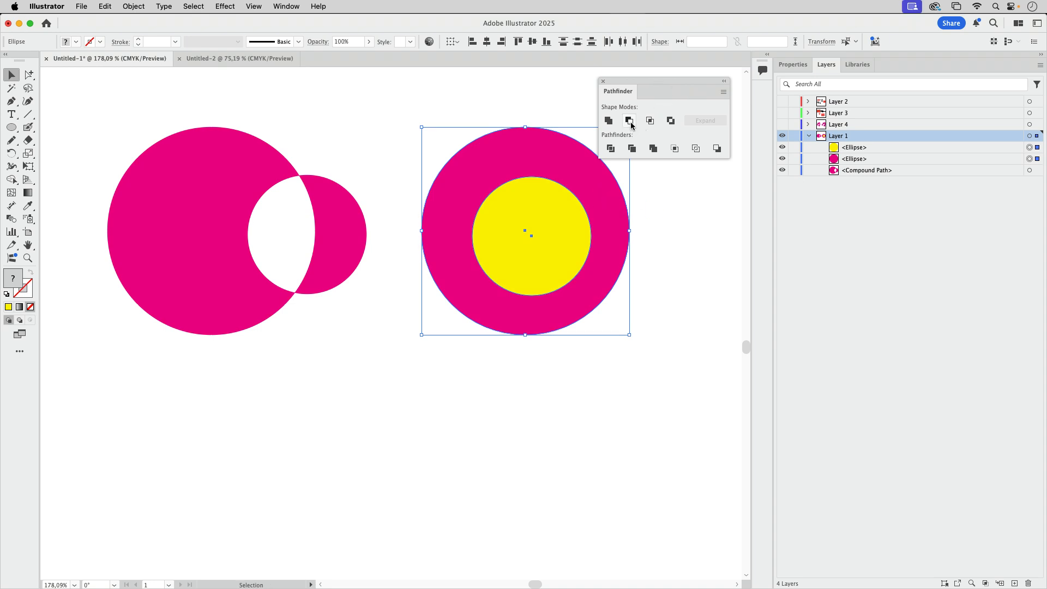
click(628, 120)
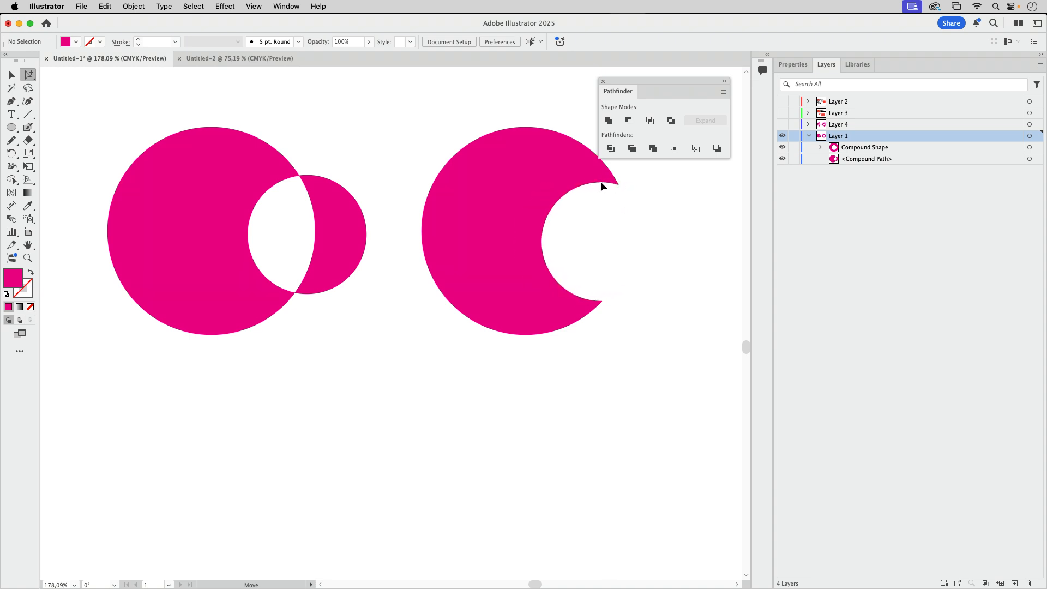
click(600, 241)
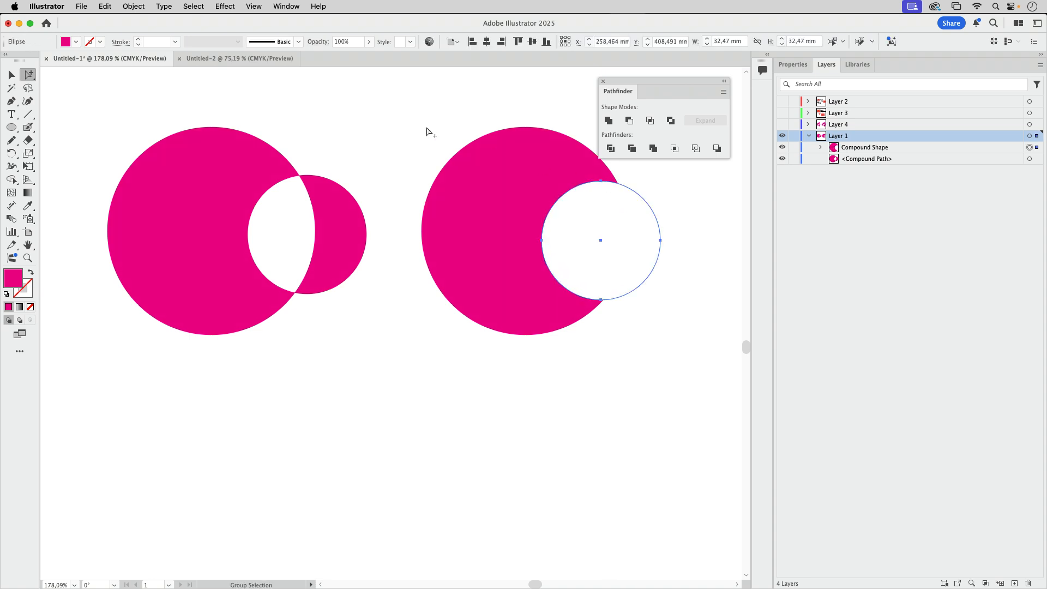
mouse_move(547, 278)
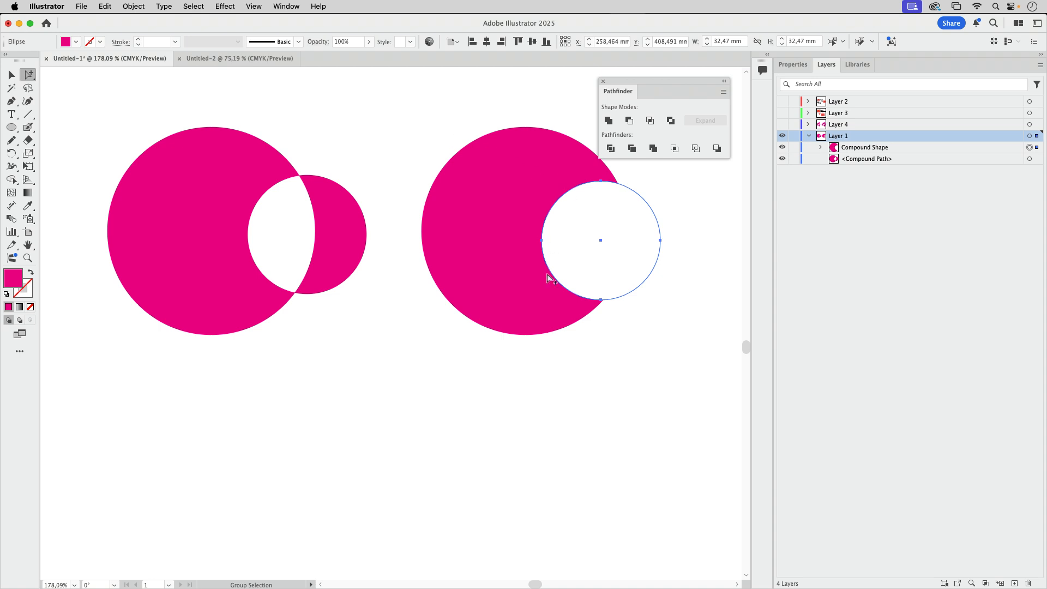
mouse_move(692, 220)
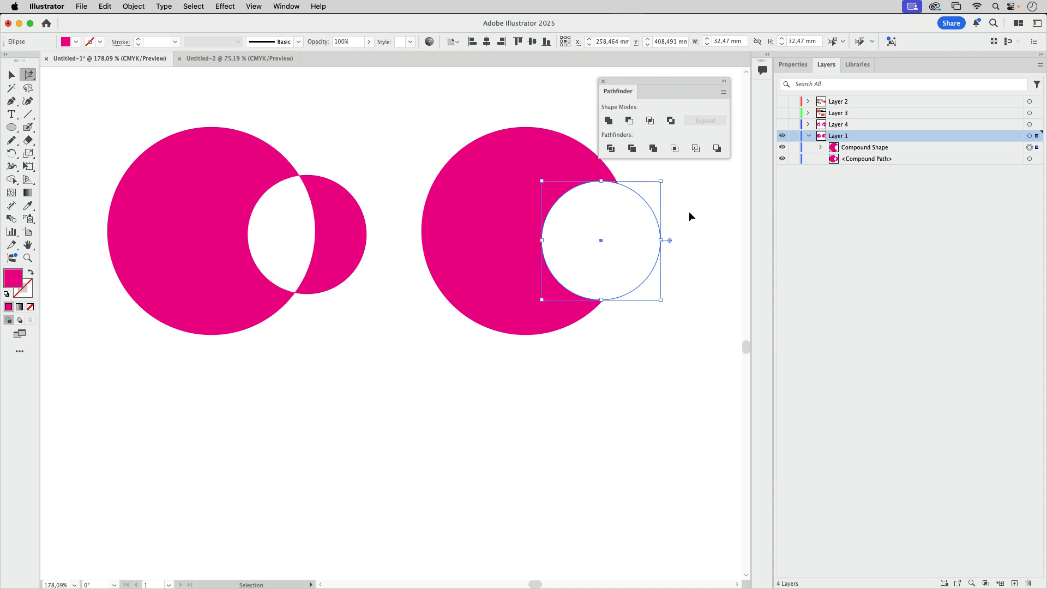
Try the Exclude shape mode on the right compound shape and reposition the hole near centre
click(671, 121)
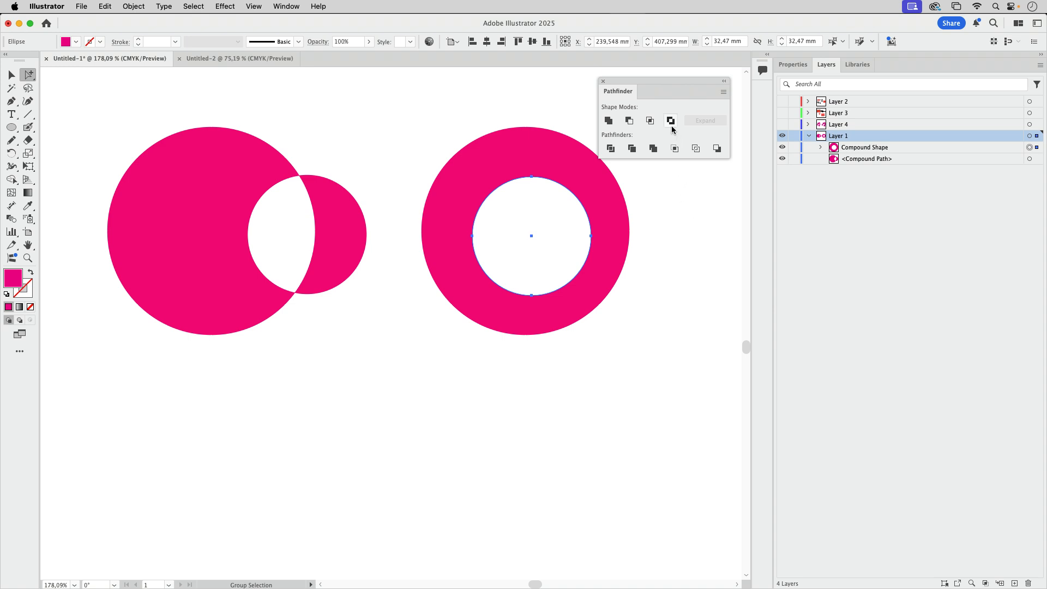
mouse_move(671, 121)
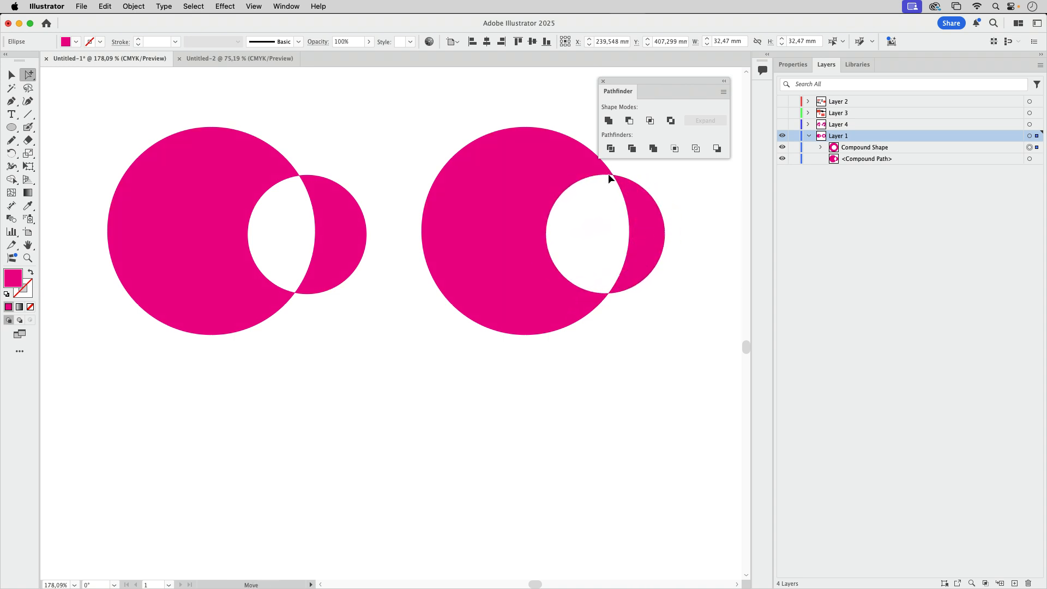
click(672, 121)
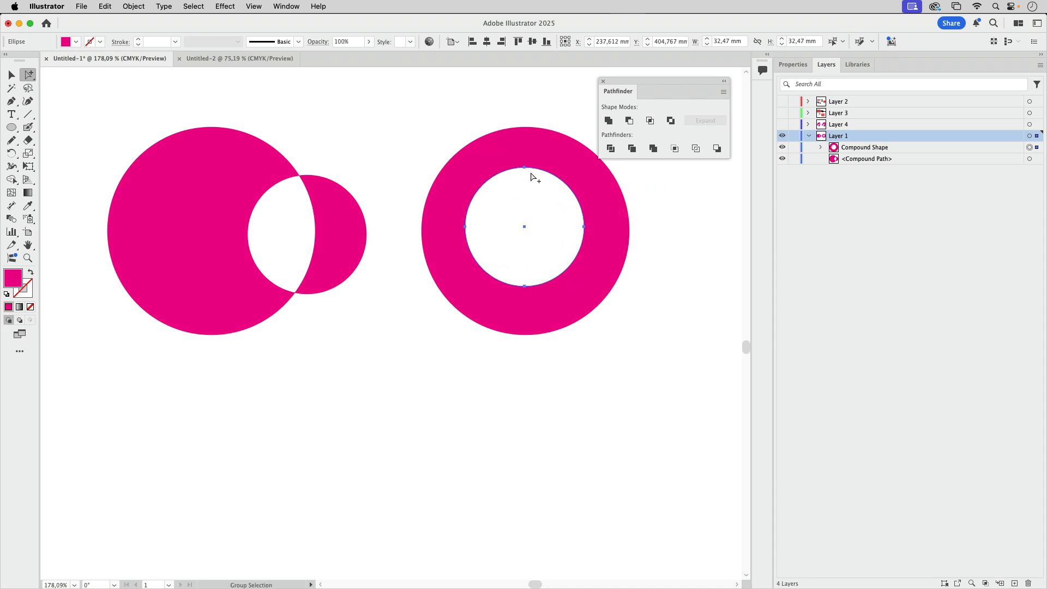
mouse_move(553, 170)
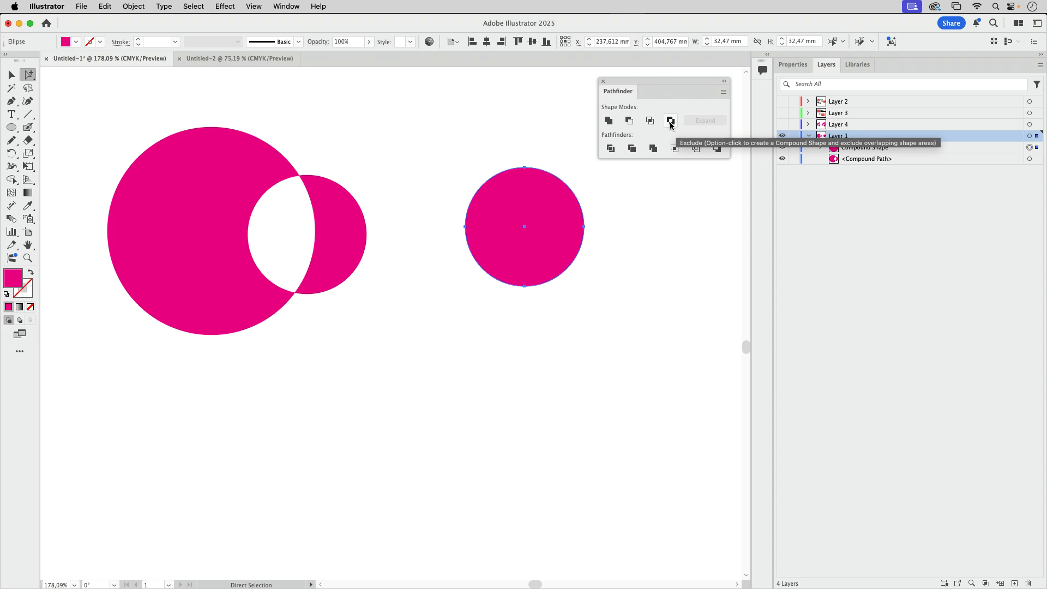
click(670, 121)
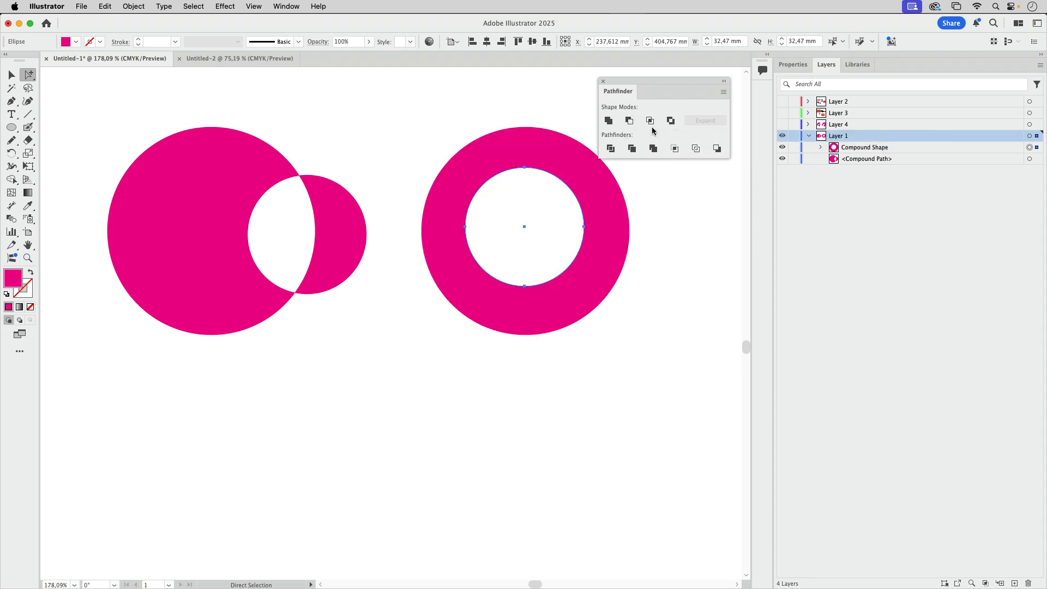
click(695, 271)
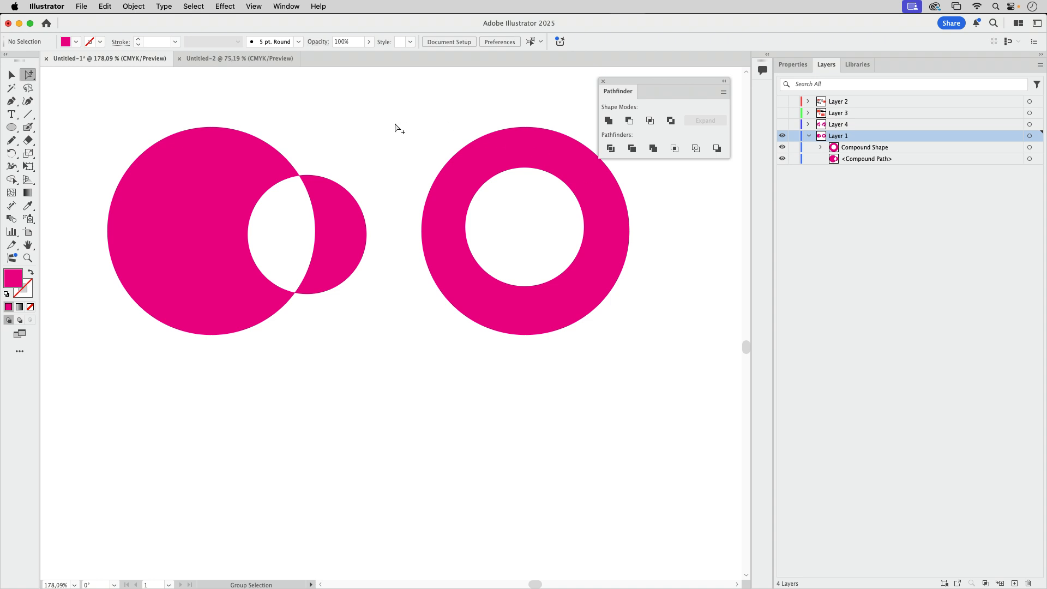
mouse_move(319, 181)
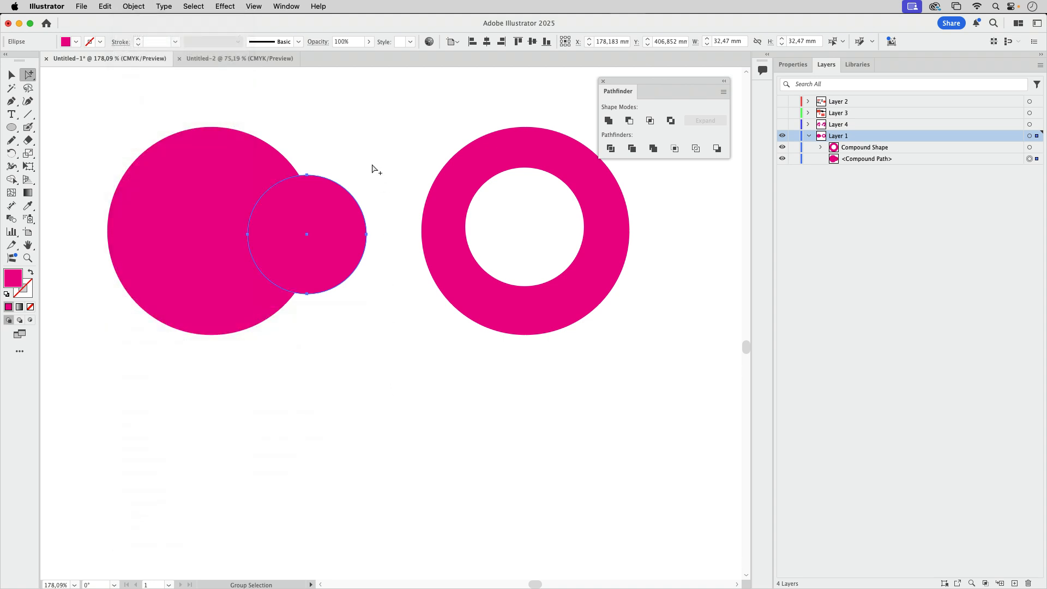
Deselect everything, then select the left two-circle compound path with the Selection tool
click(253, 251)
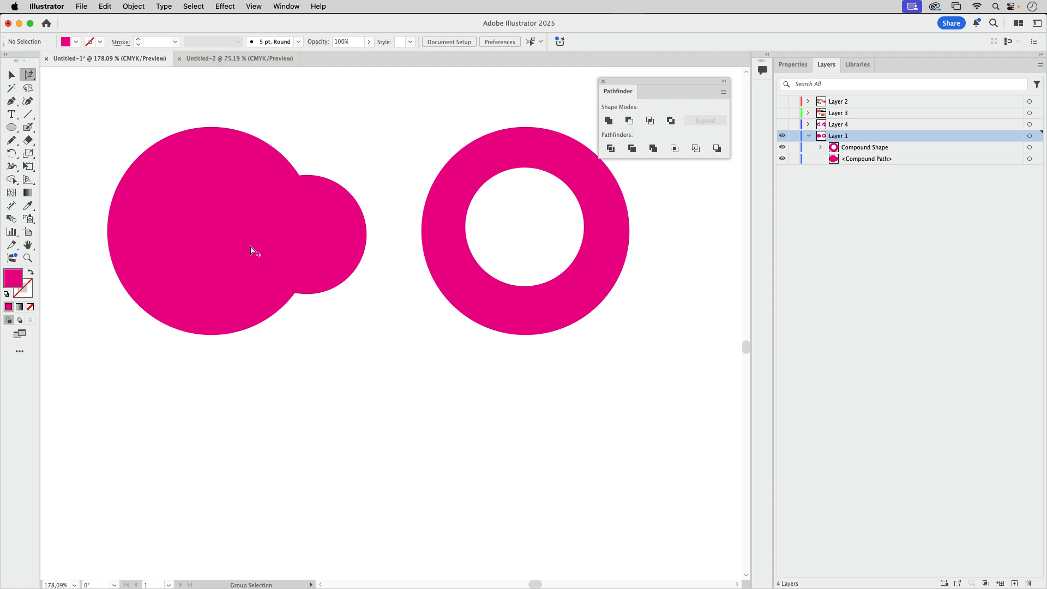
mouse_move(267, 277)
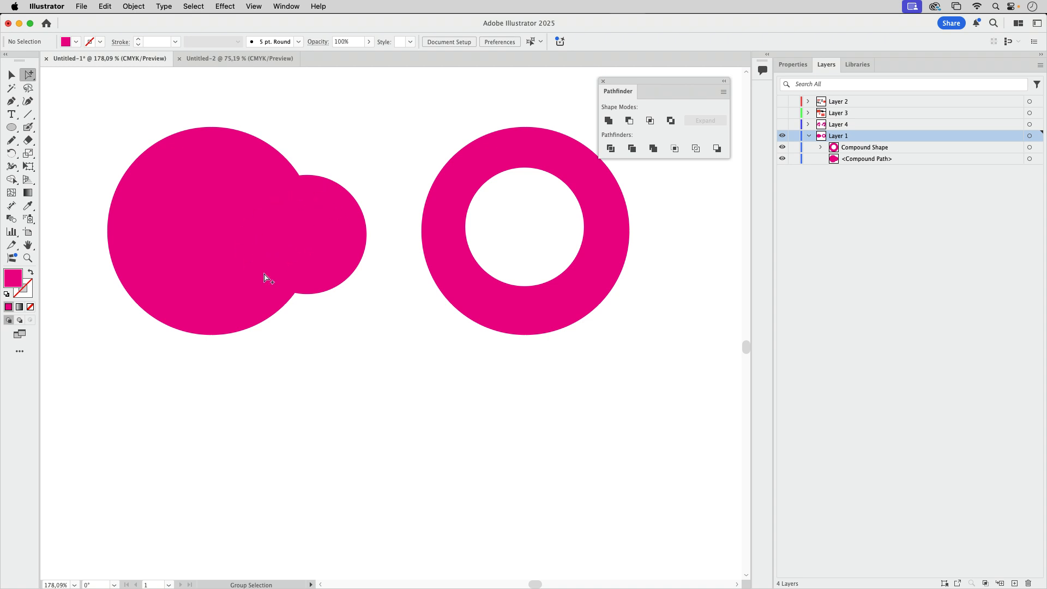
click(12, 75)
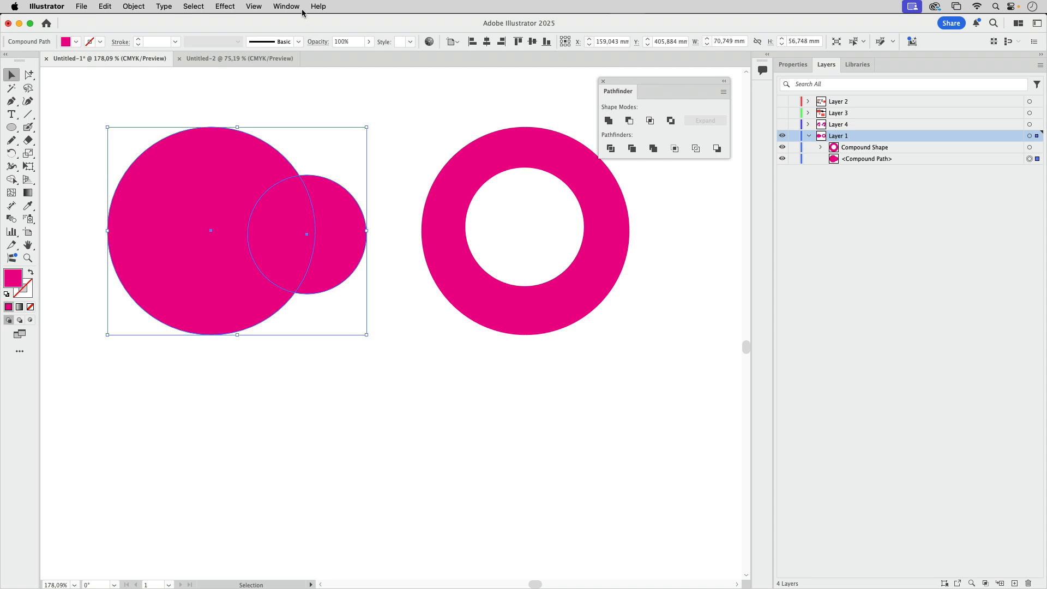
Open the Attributes panel, choose Show All, and move it beside the artwork
click(286, 6)
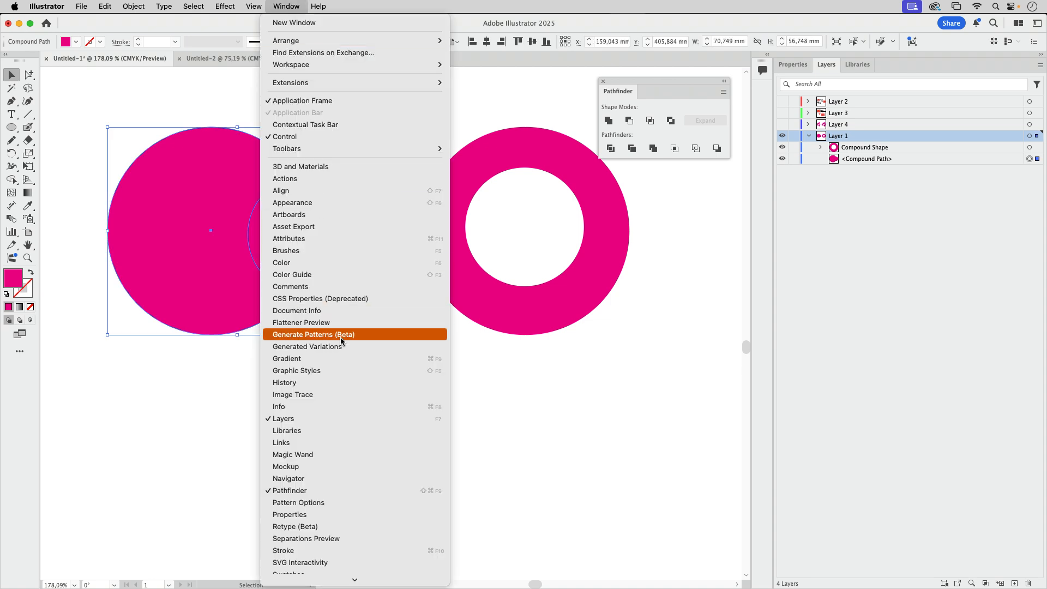
click(288, 239)
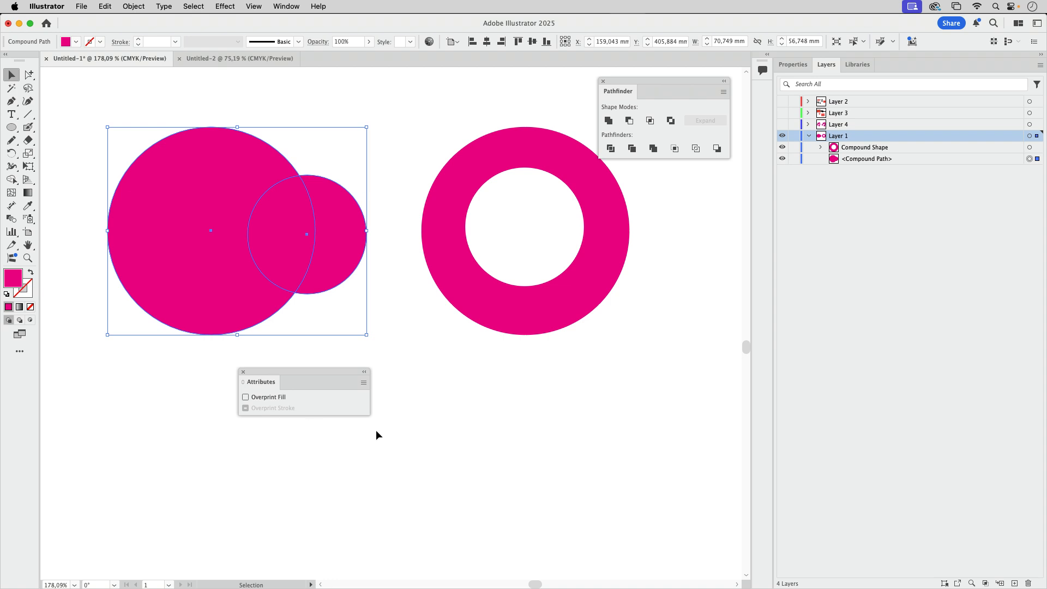
click(364, 381)
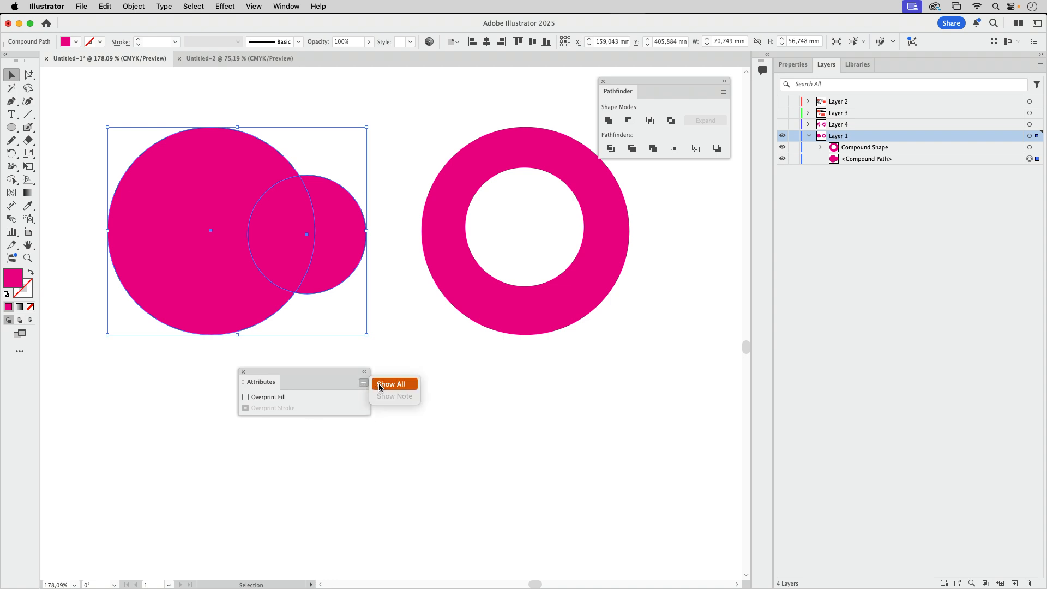
click(391, 384)
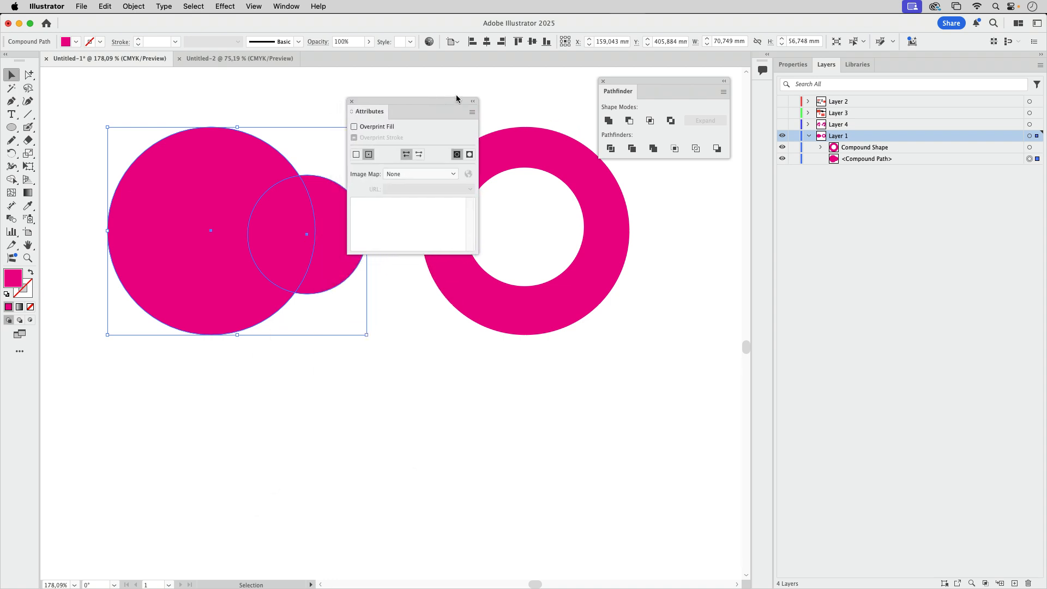
drag(412, 101, 438, 95)
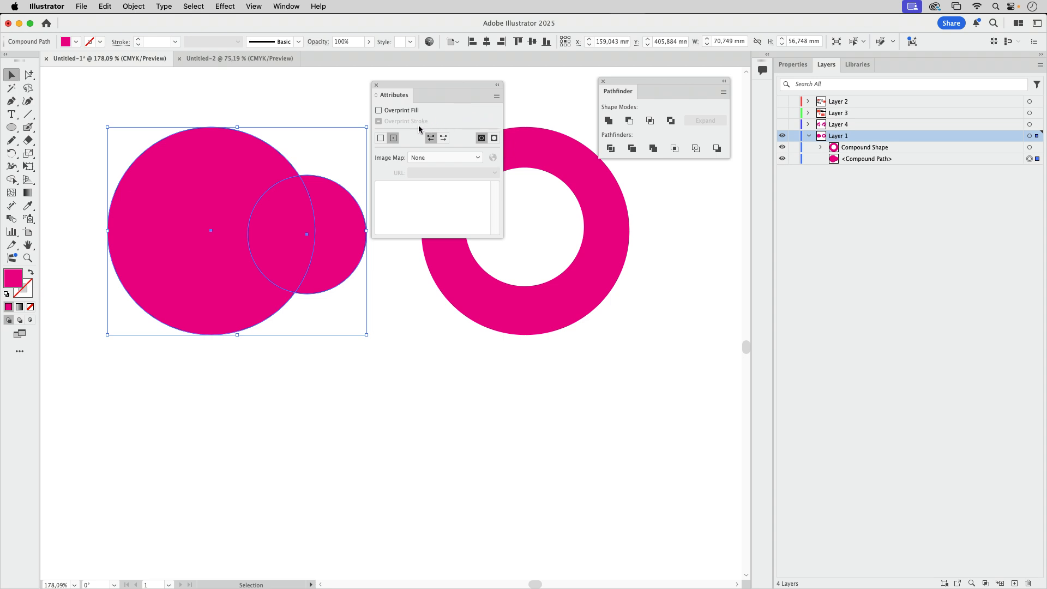
mouse_move(433, 176)
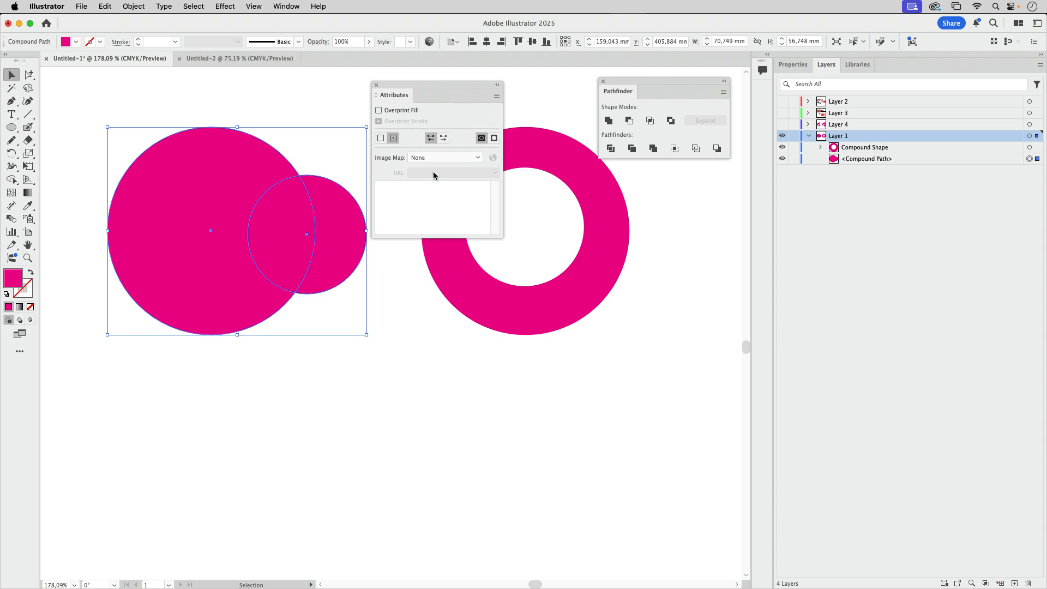
mouse_move(375, 161)
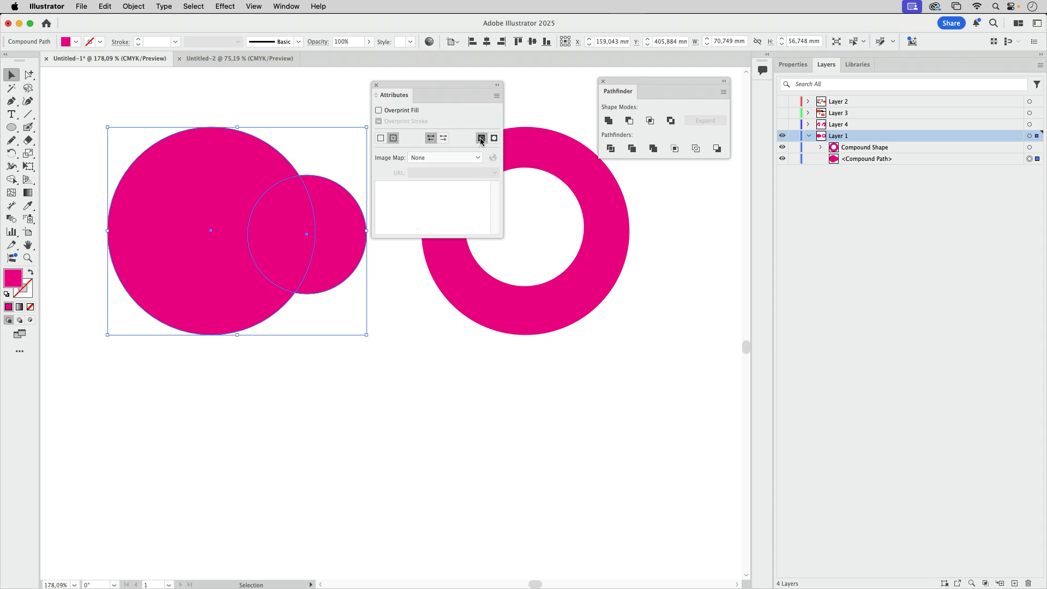
mouse_move(481, 138)
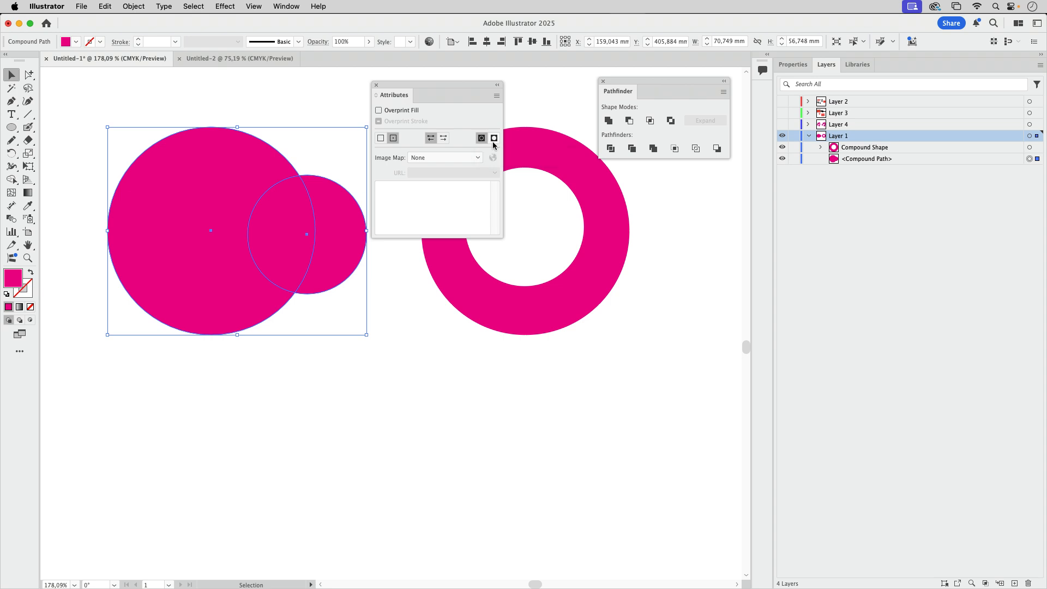
Try Even-Odd and Non-Zero fill rules, then reverse the small circle's path direction
click(494, 138)
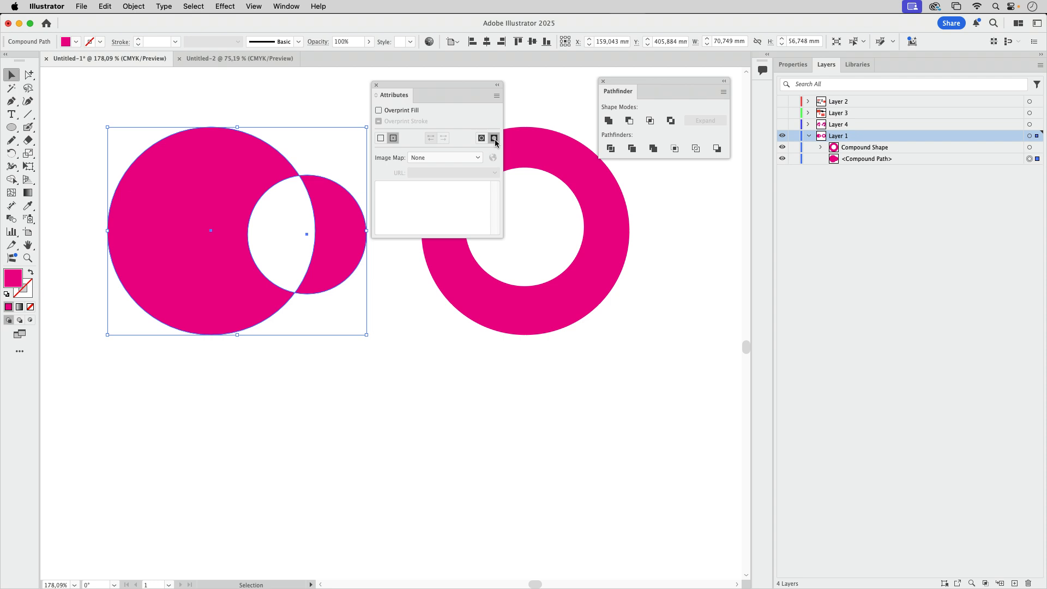
mouse_move(485, 159)
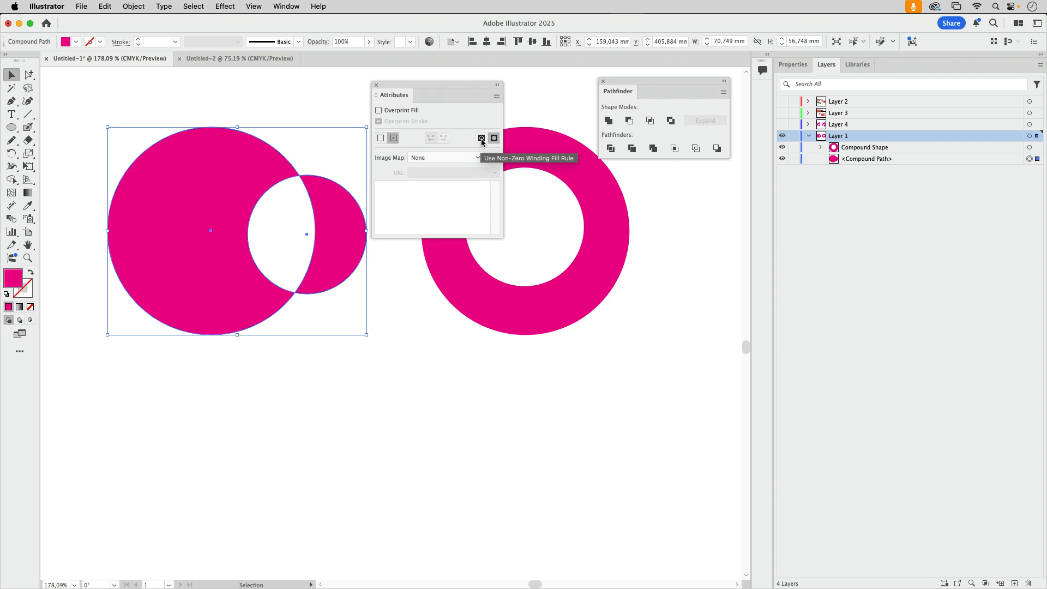
click(481, 138)
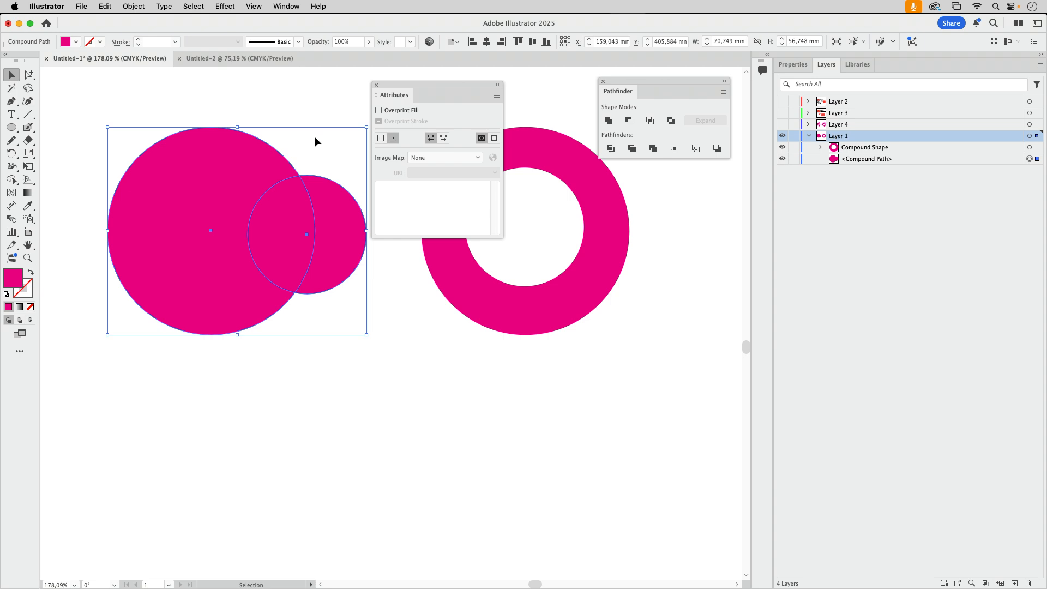
mouse_move(104, 94)
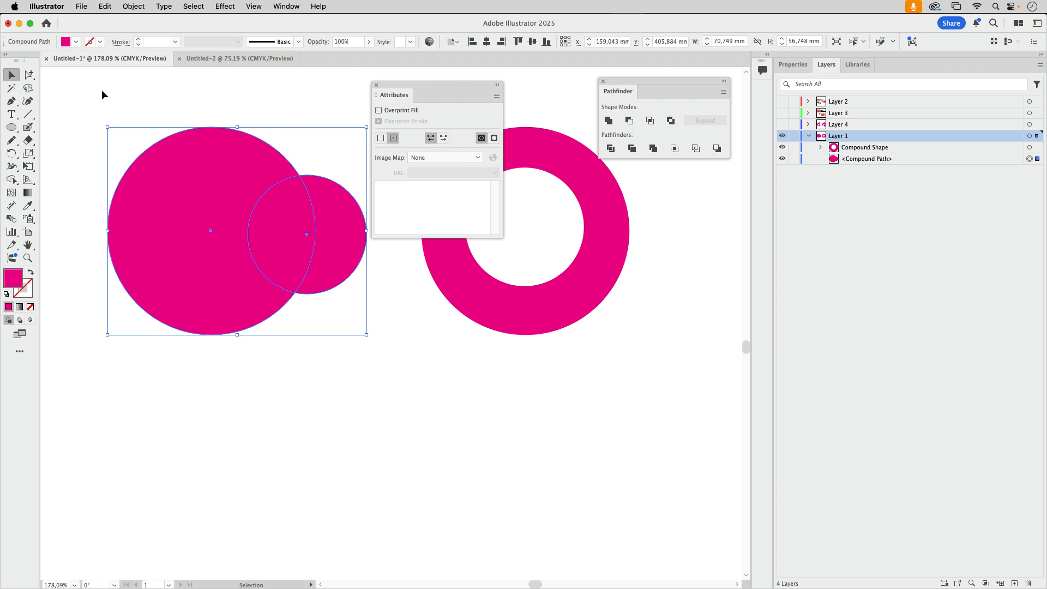
click(306, 234)
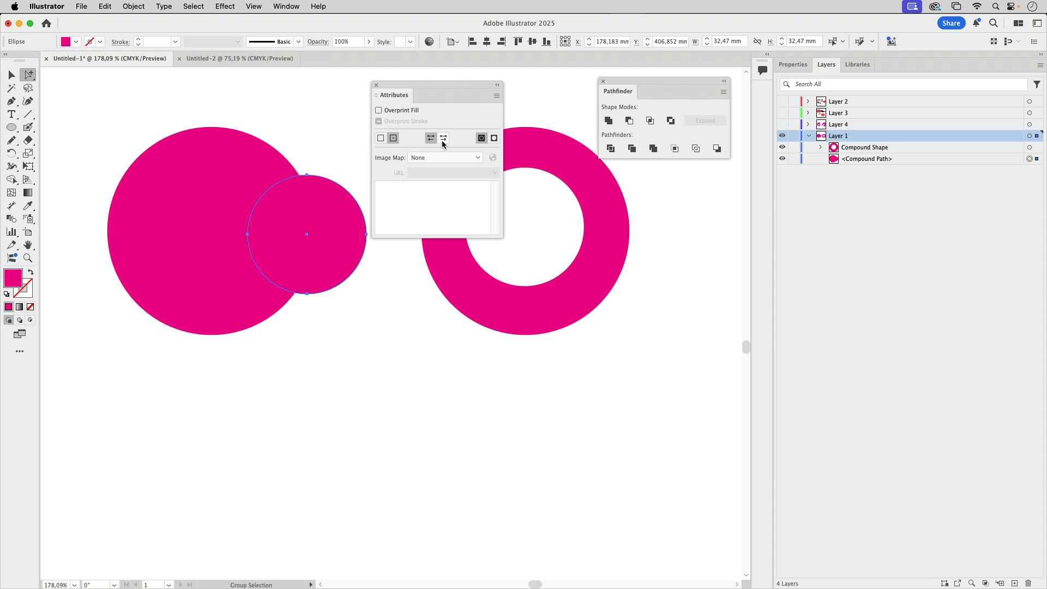
mouse_move(133, 10)
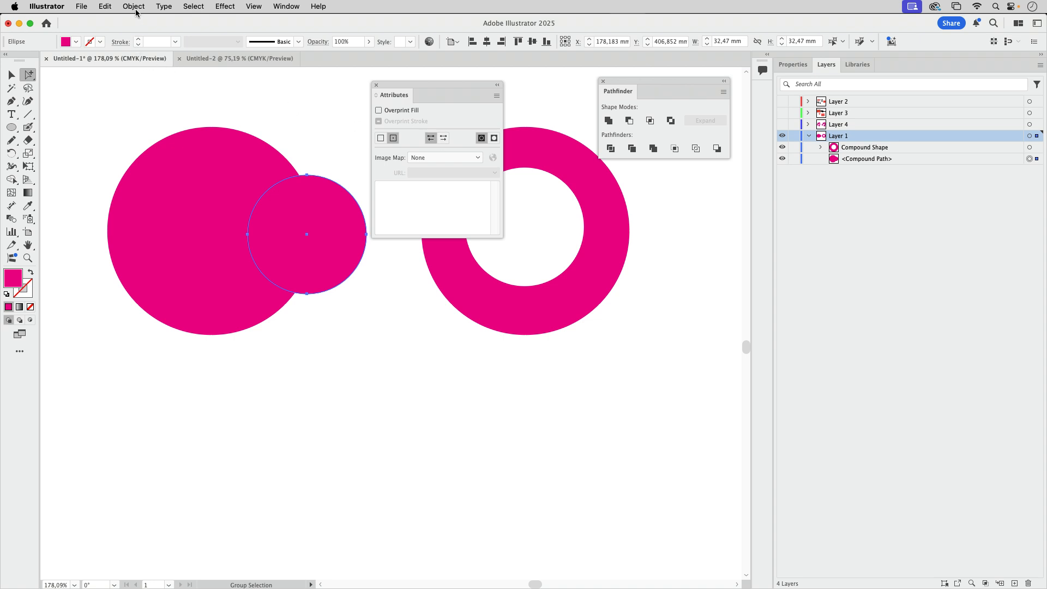
click(444, 137)
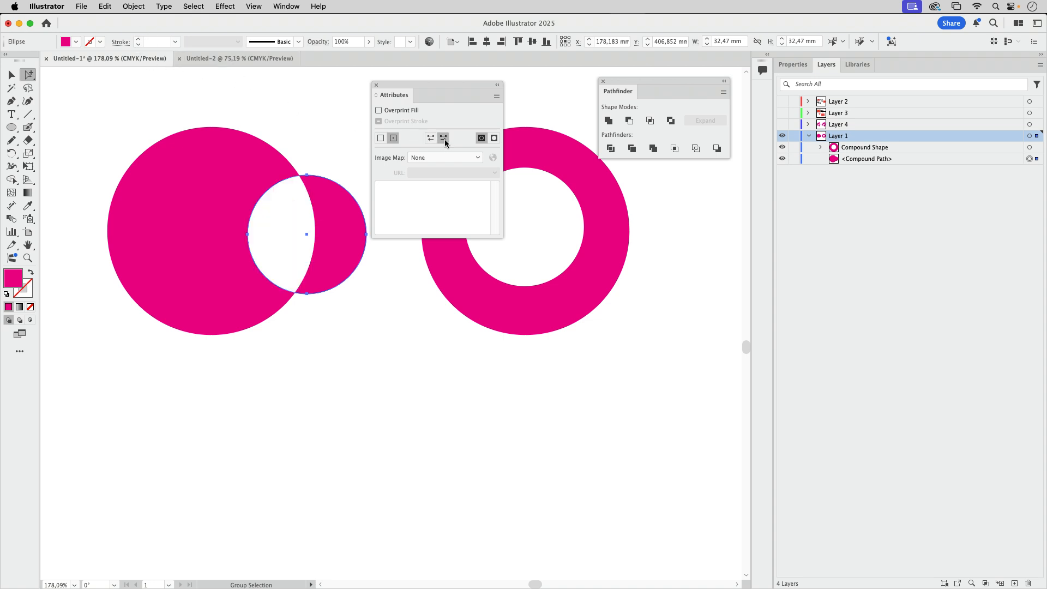
mouse_move(443, 138)
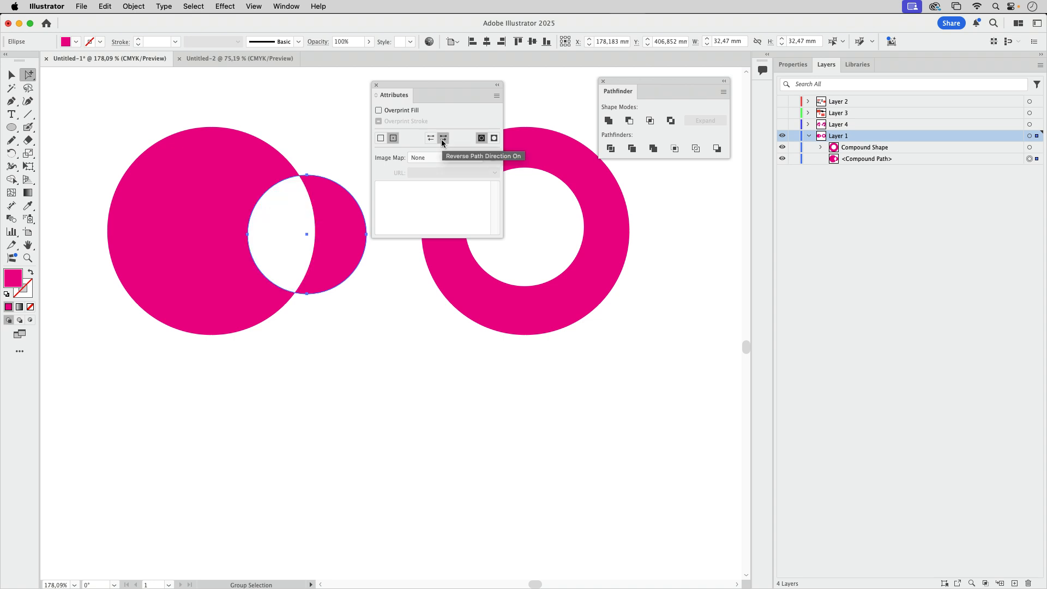
mouse_move(481, 138)
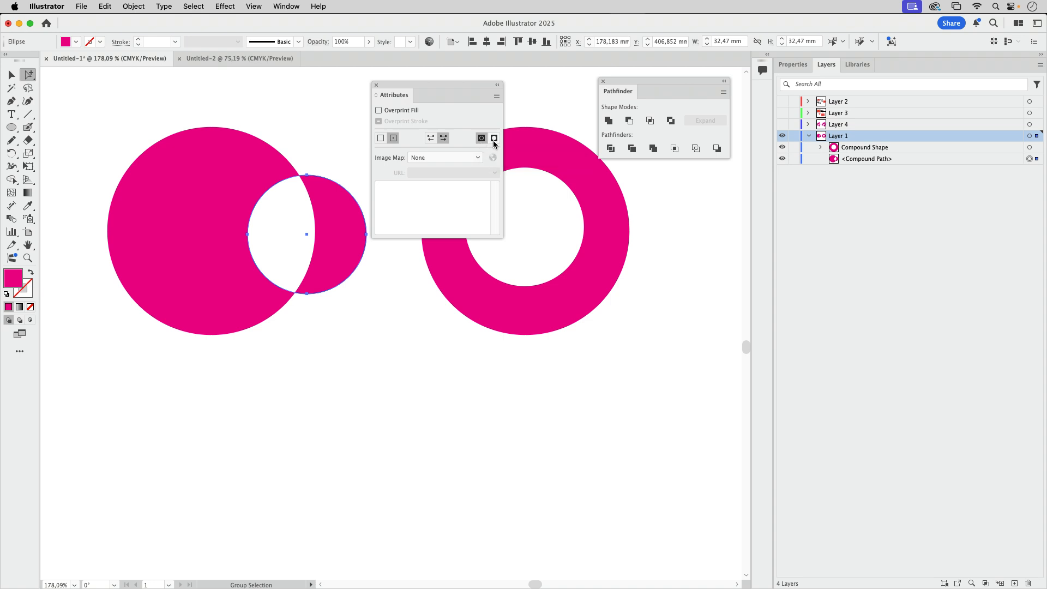
mouse_move(494, 138)
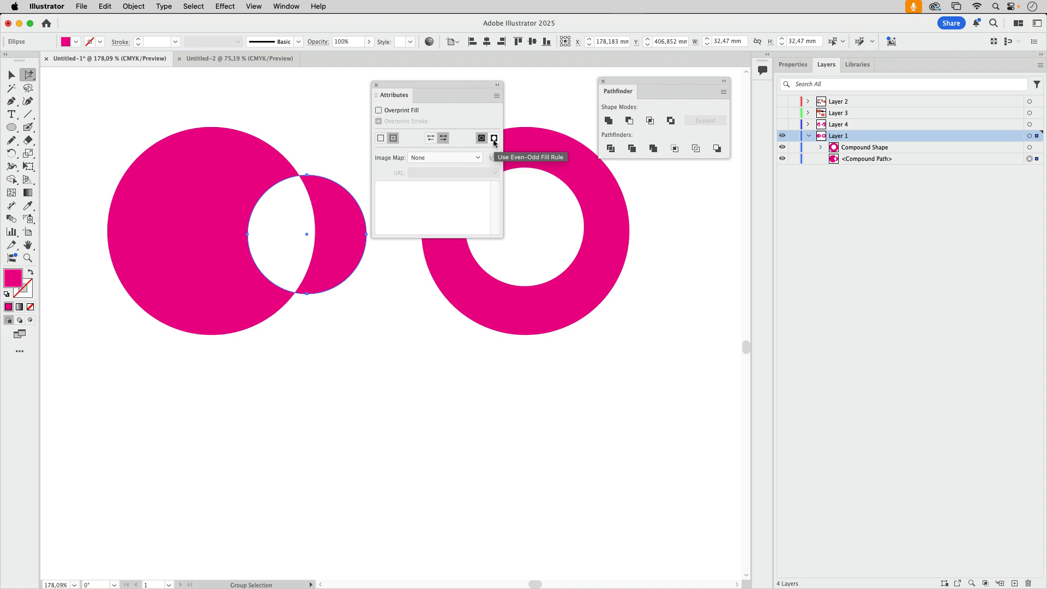
click(188, 258)
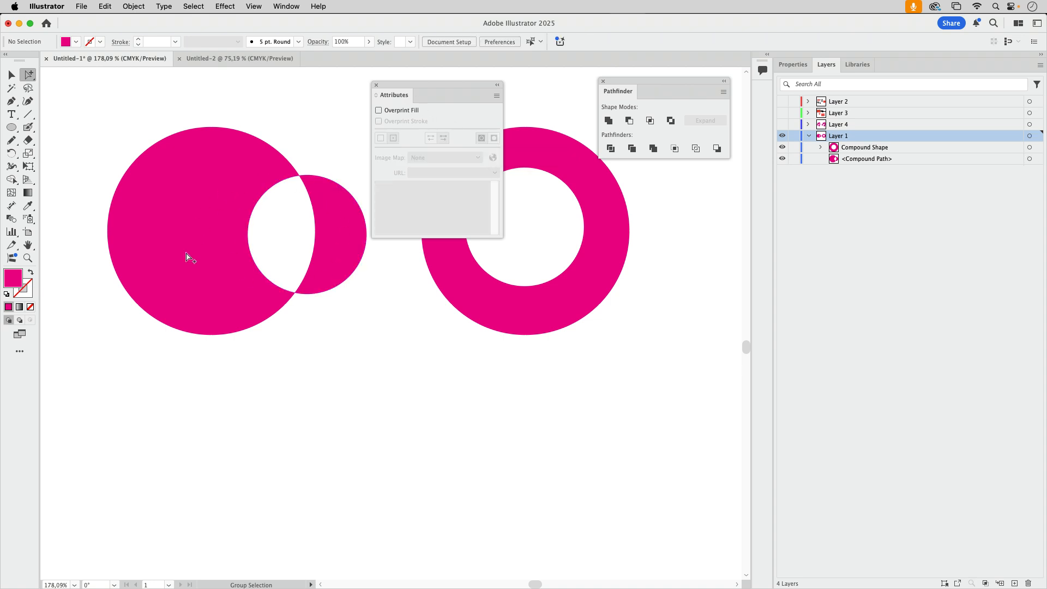
mouse_move(345, 222)
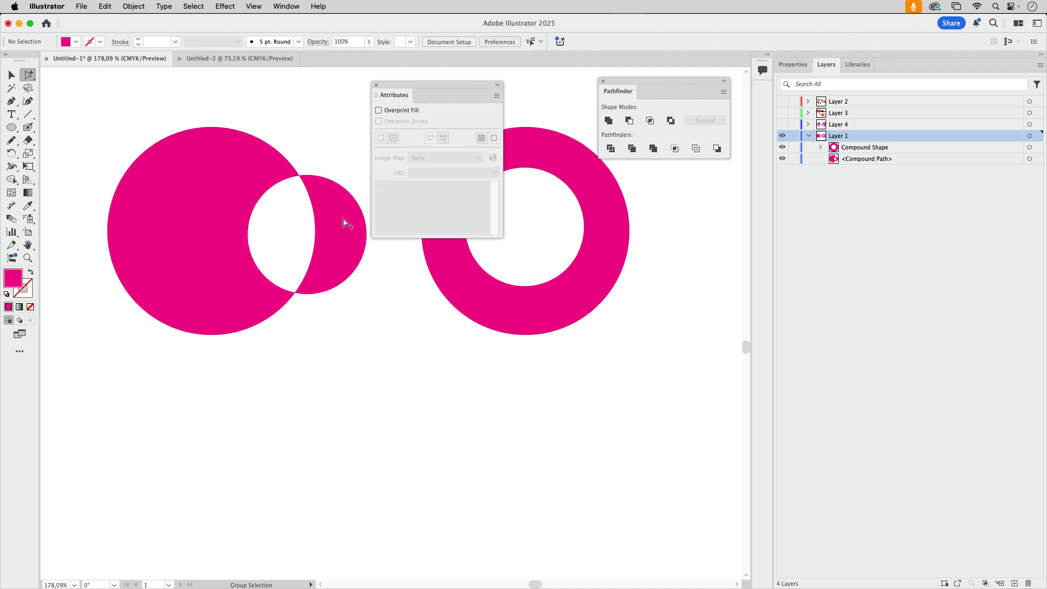
mouse_move(487, 143)
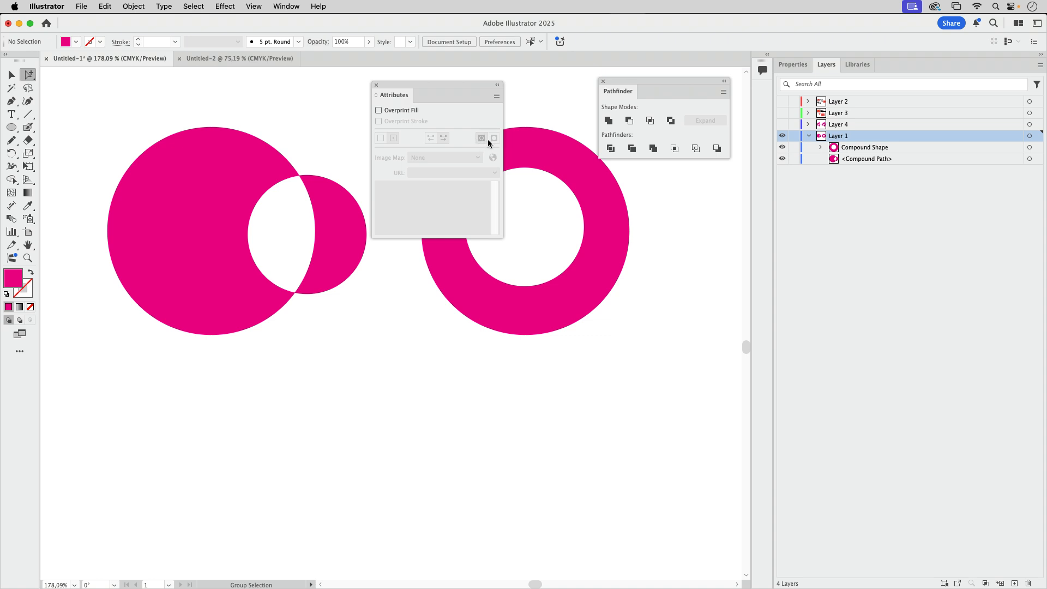
click(376, 85)
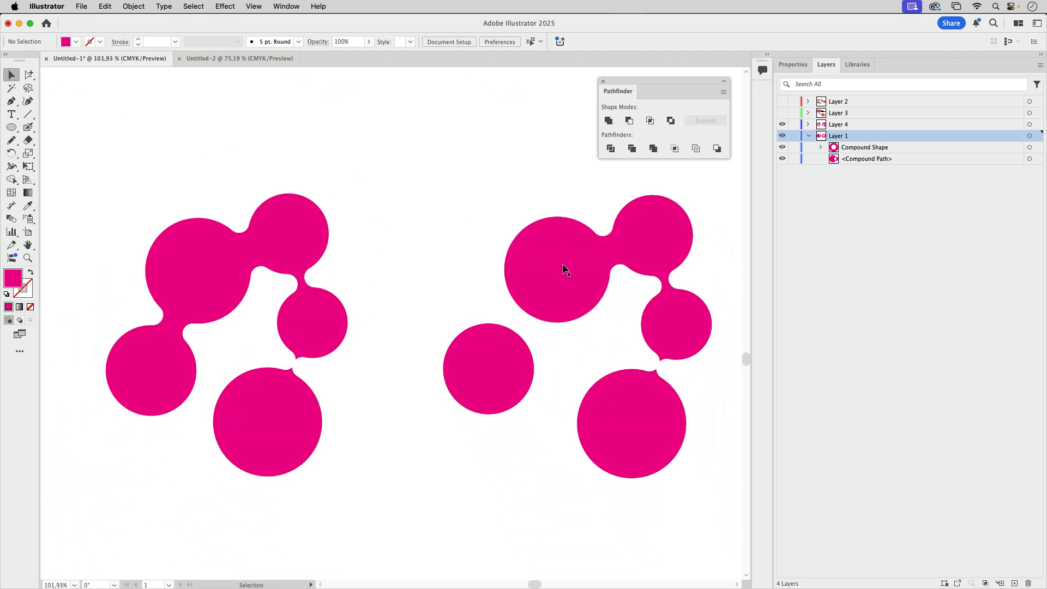
Isolate the left metaball compound path and select individual circles in both metaball figures
double_click(489, 369)
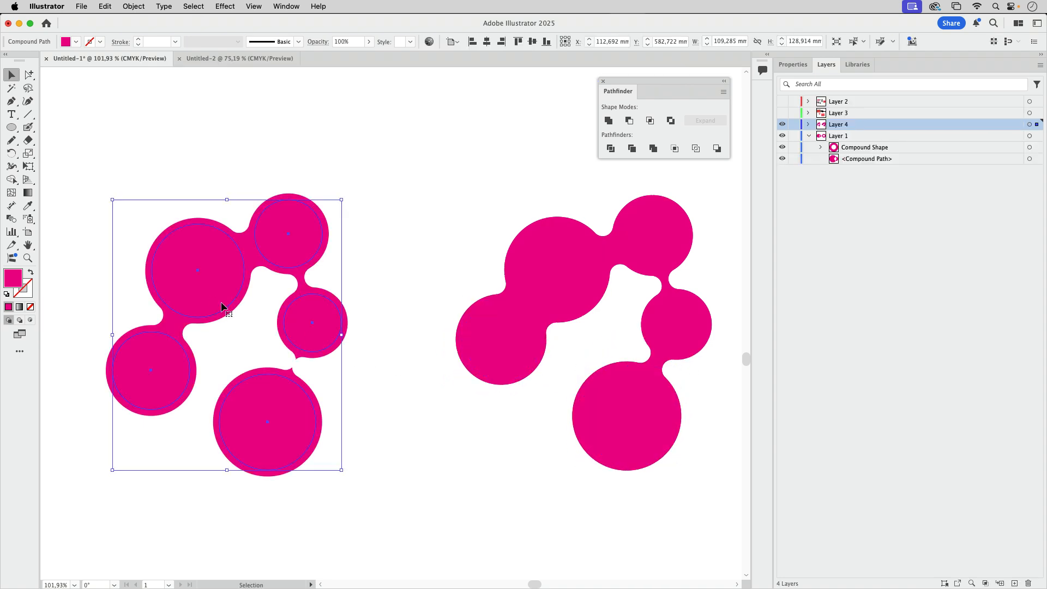
double_click(224, 307)
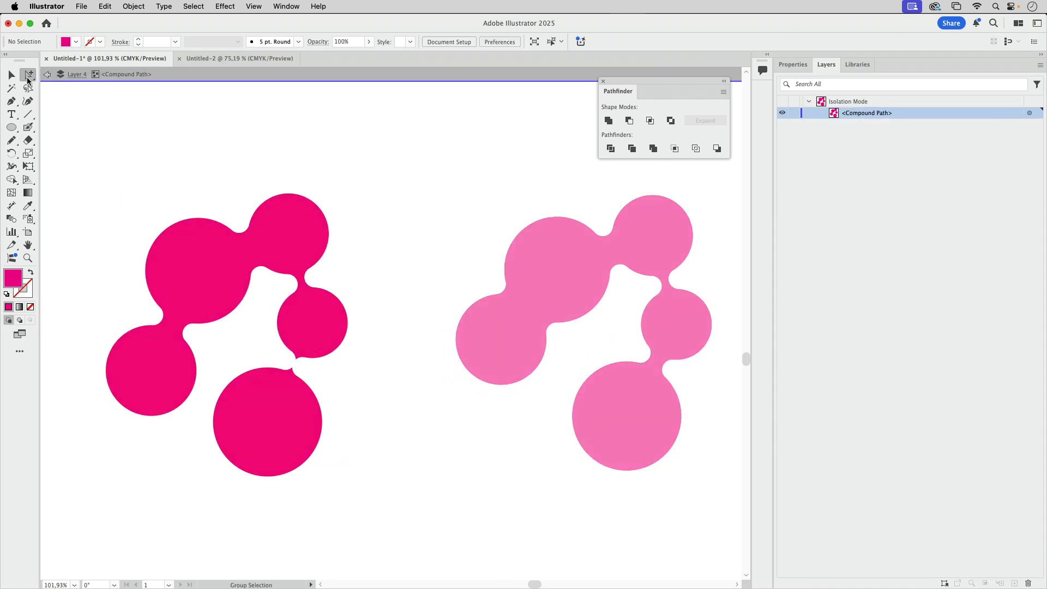
click(150, 371)
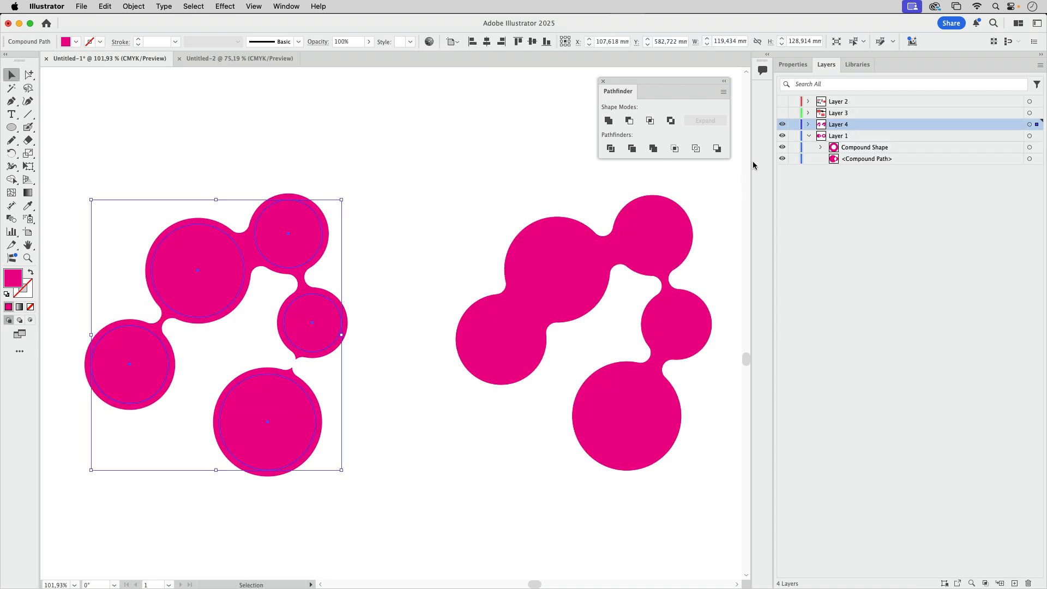
click(807, 125)
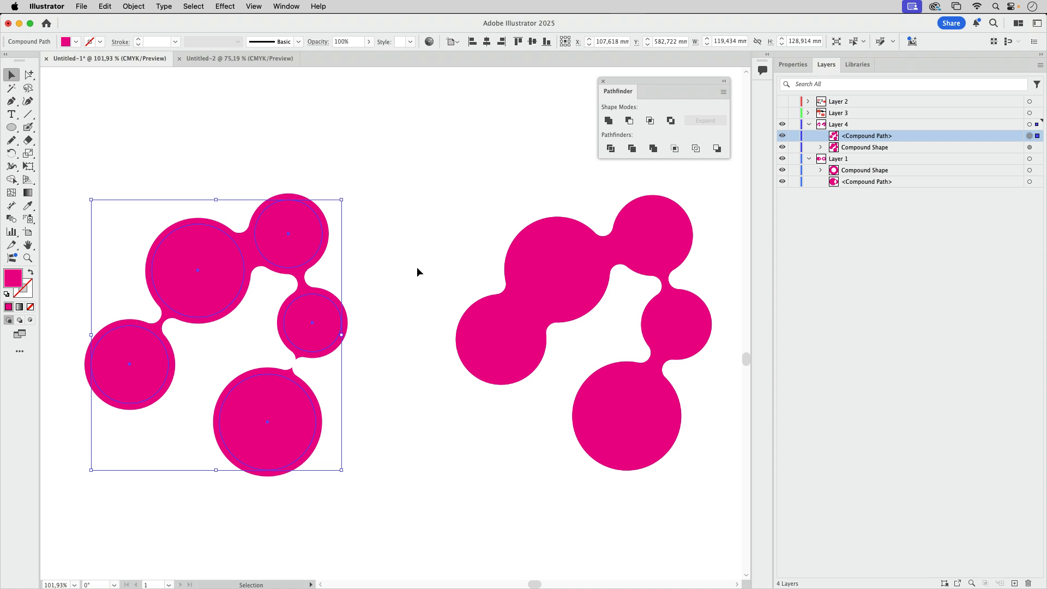
mouse_move(399, 290)
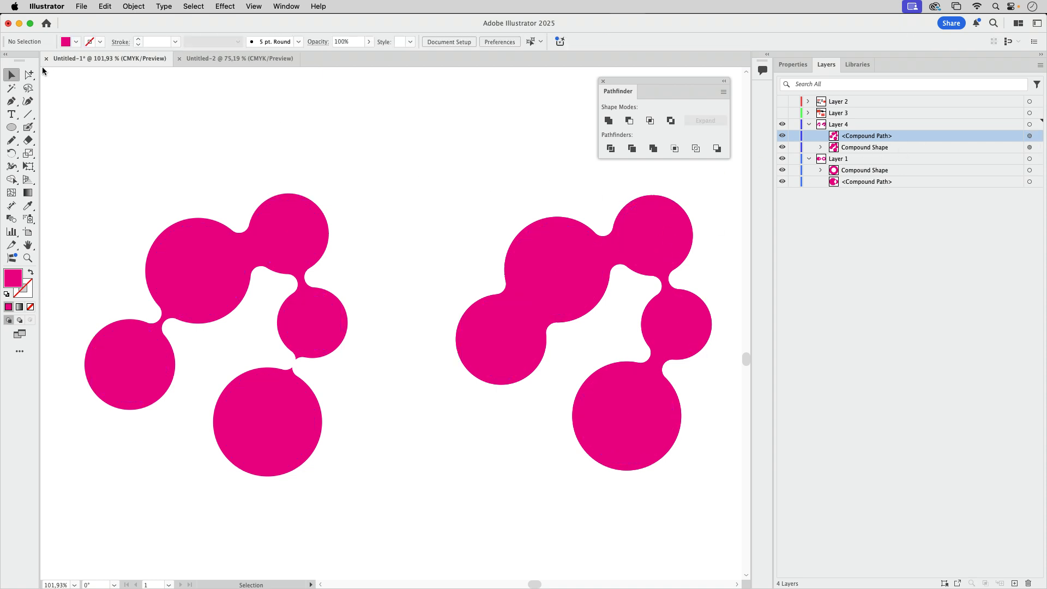
click(497, 339)
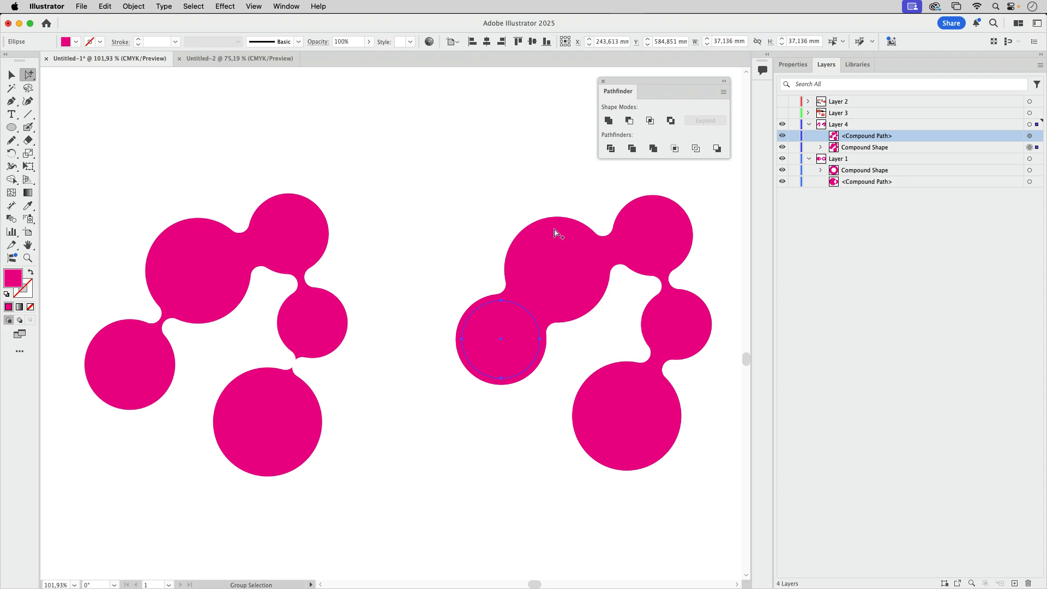
mouse_move(596, 124)
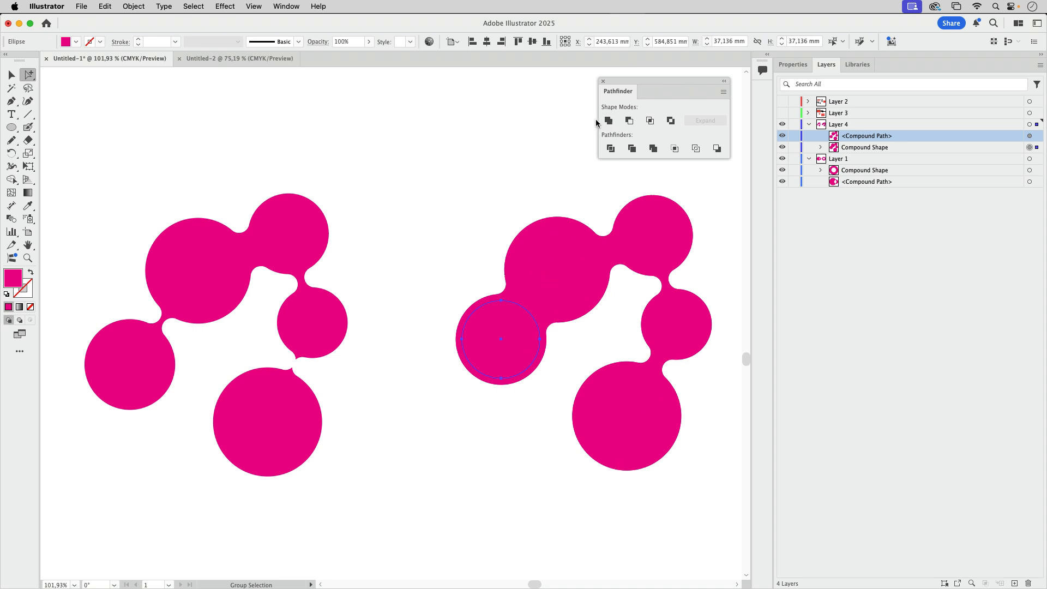
mouse_move(503, 172)
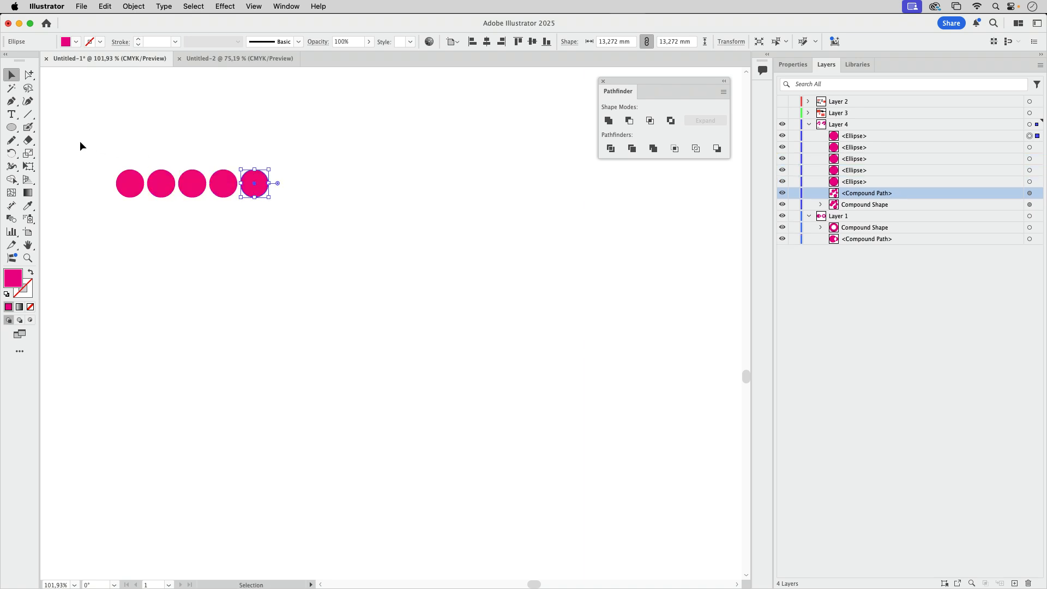
Copy circles into 5×5 grids; make the left a compound path, the right a Unite compound shape
drag(253, 184, 253, 215)
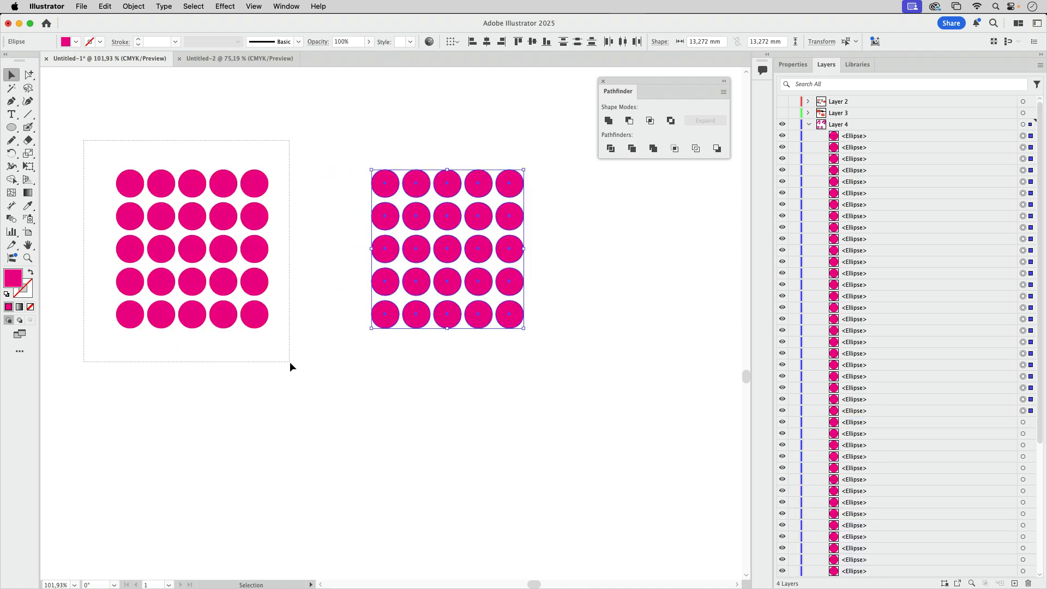
click(192, 249)
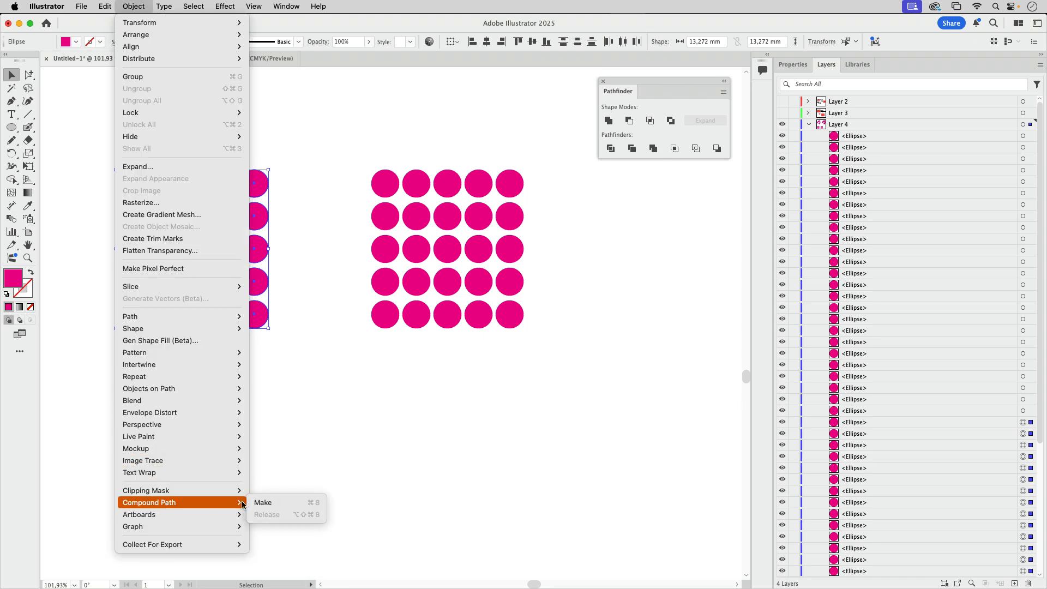
click(262, 502)
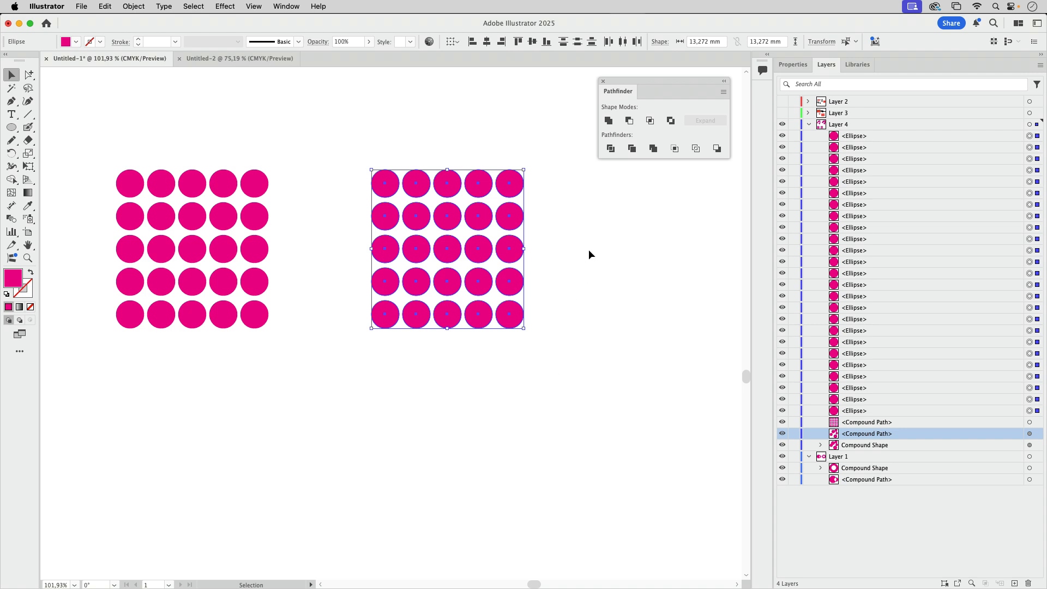
mouse_move(629, 199)
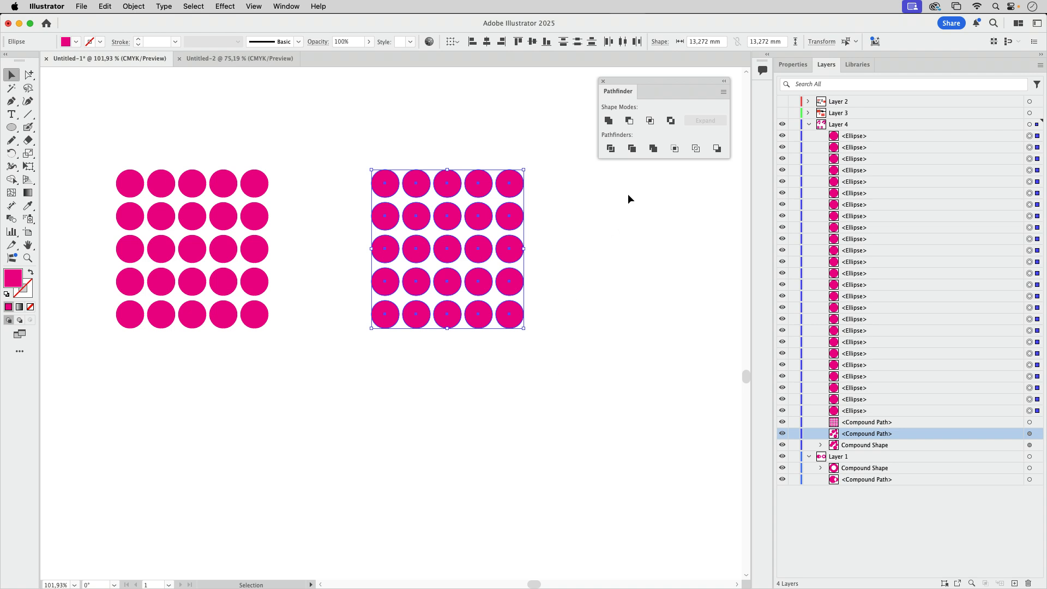
mouse_move(608, 121)
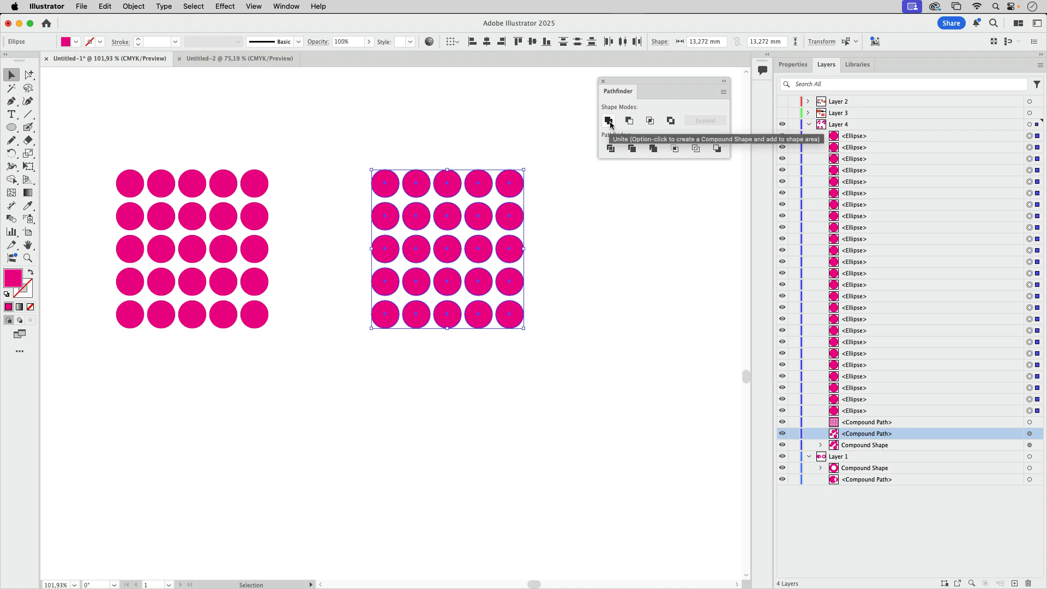
click(609, 120)
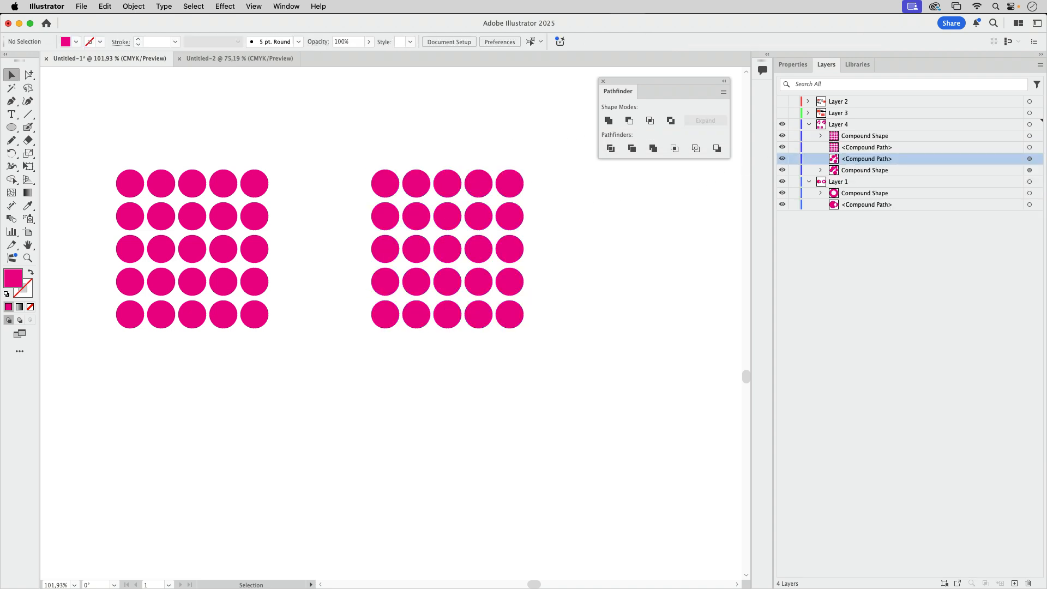
Move the hafen.tif crane photo into Layer 4 and select it with the left grid
click(809, 113)
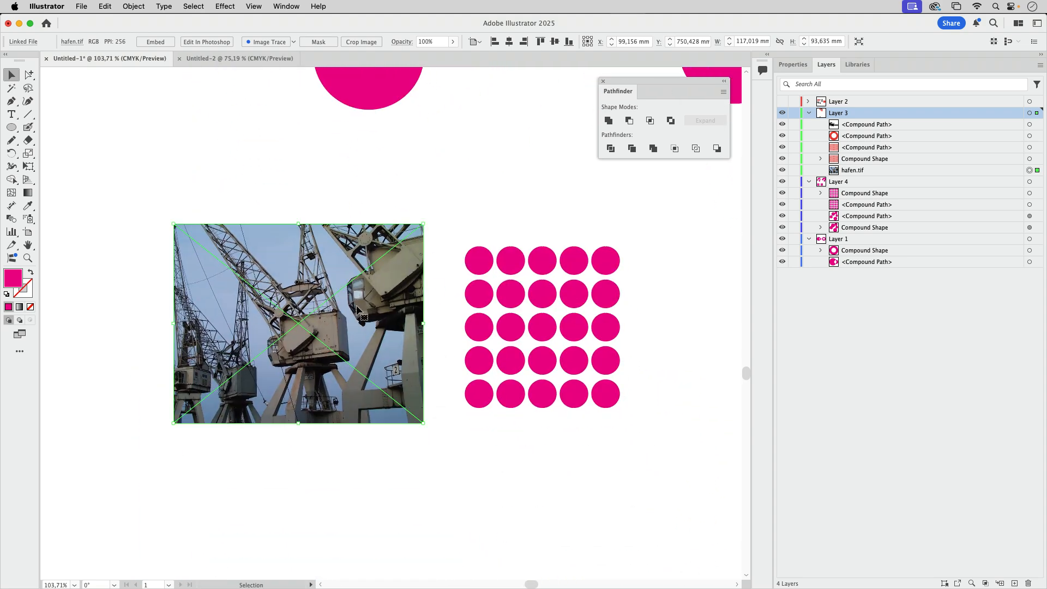
click(852, 169)
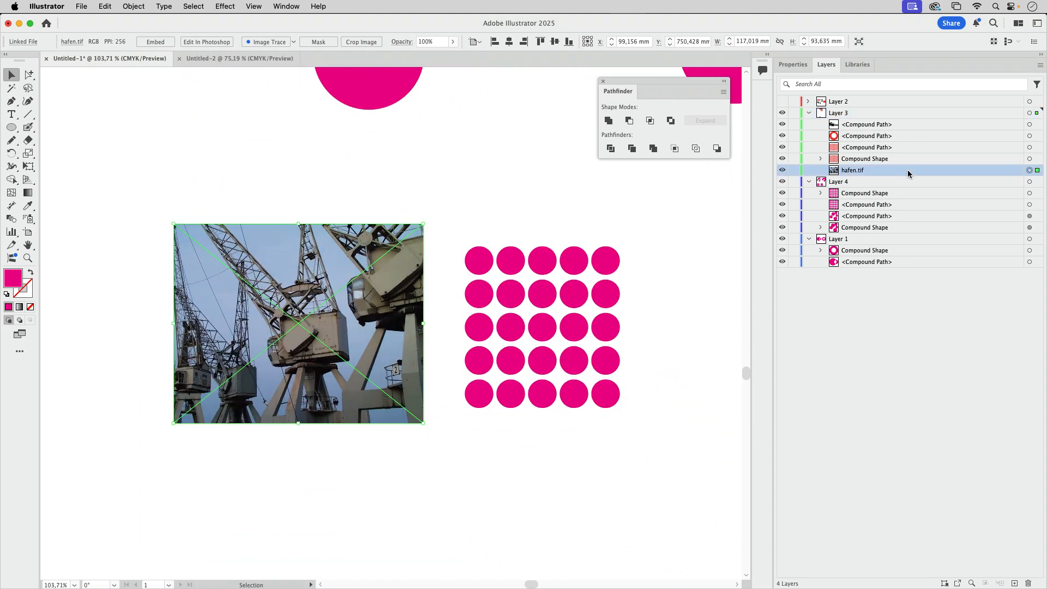
click(838, 169)
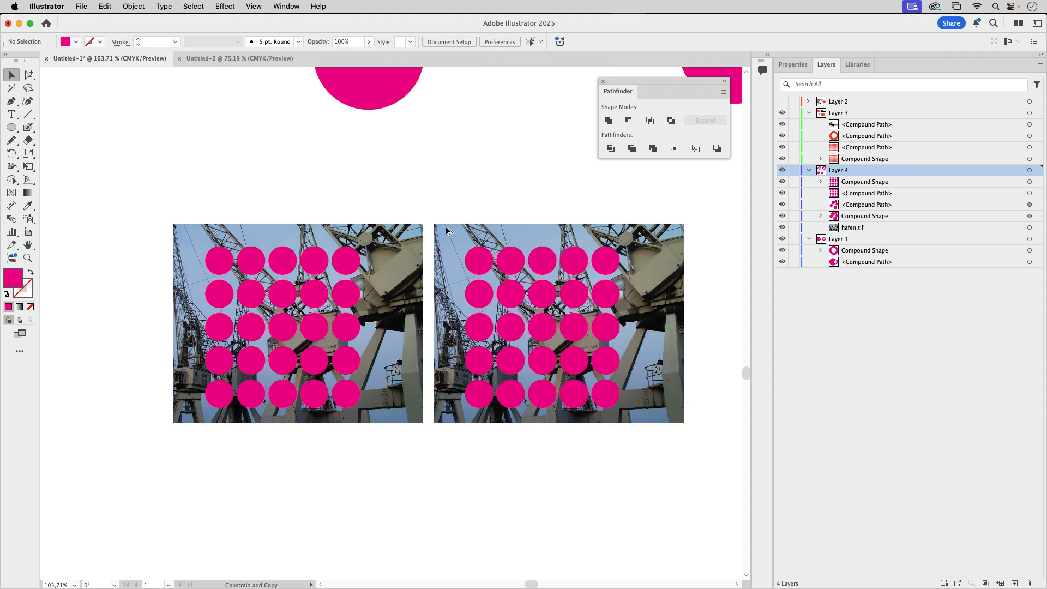
click(297, 322)
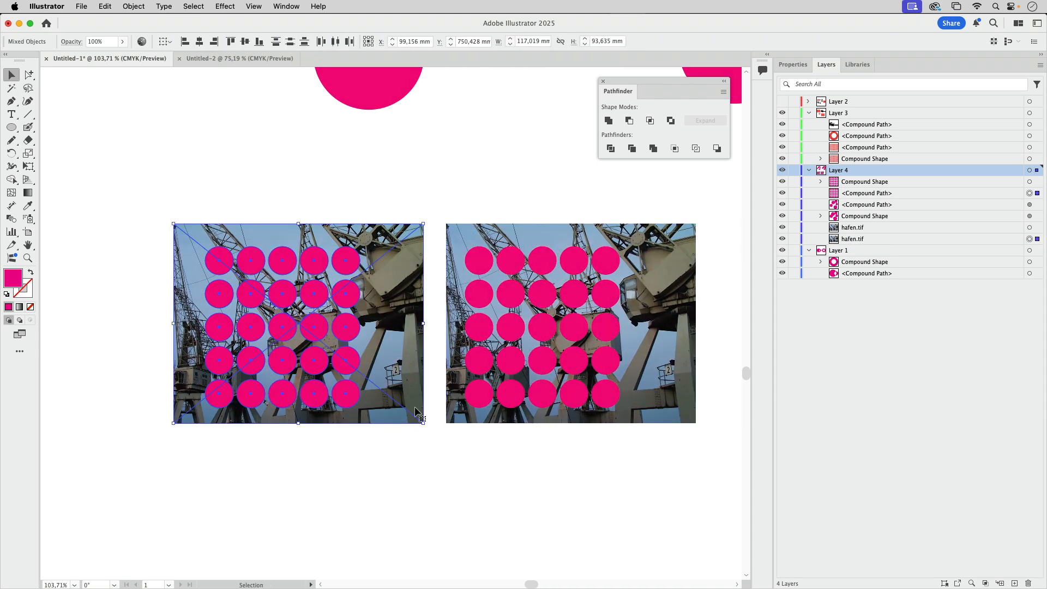
mouse_move(239, 98)
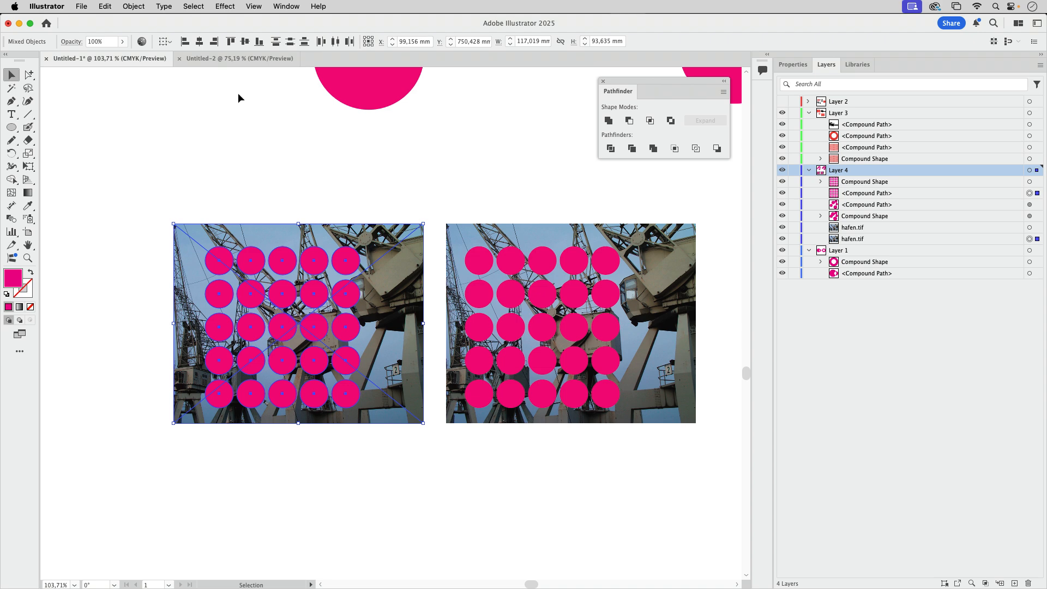
mouse_move(272, 166)
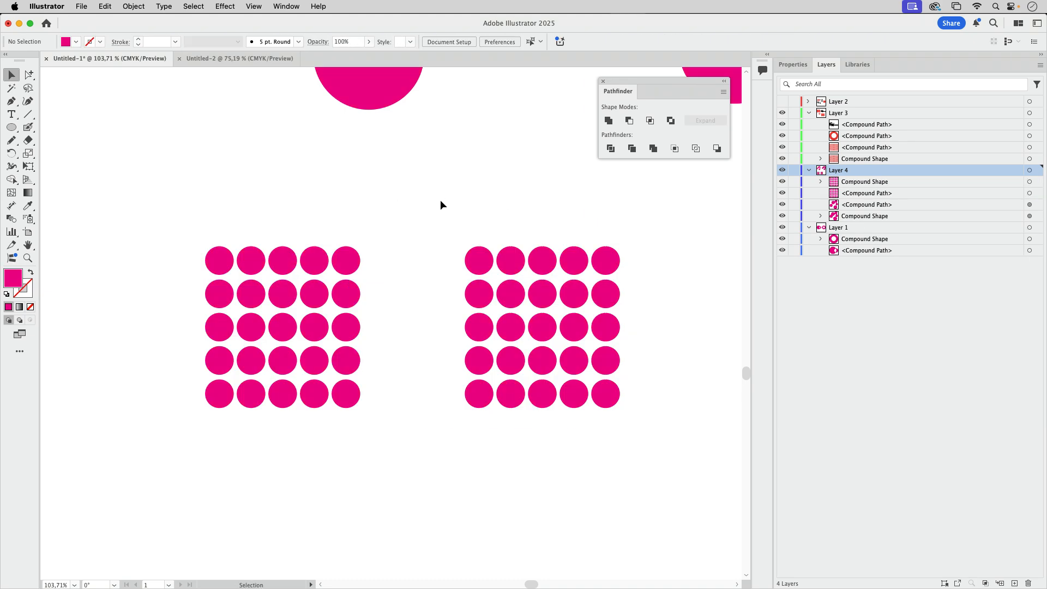
mouse_move(437, 207)
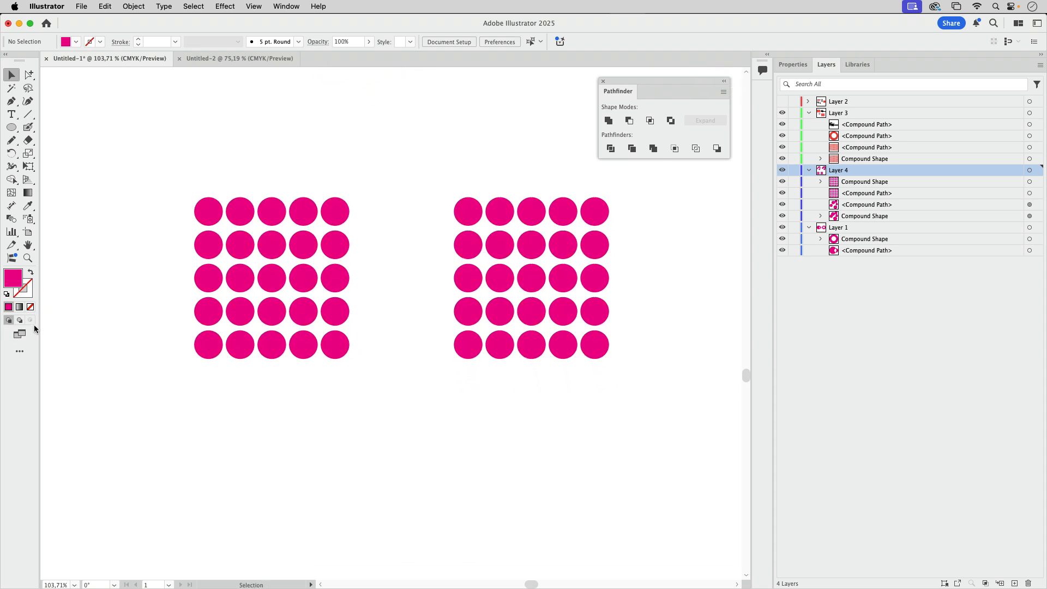
mouse_move(32, 327)
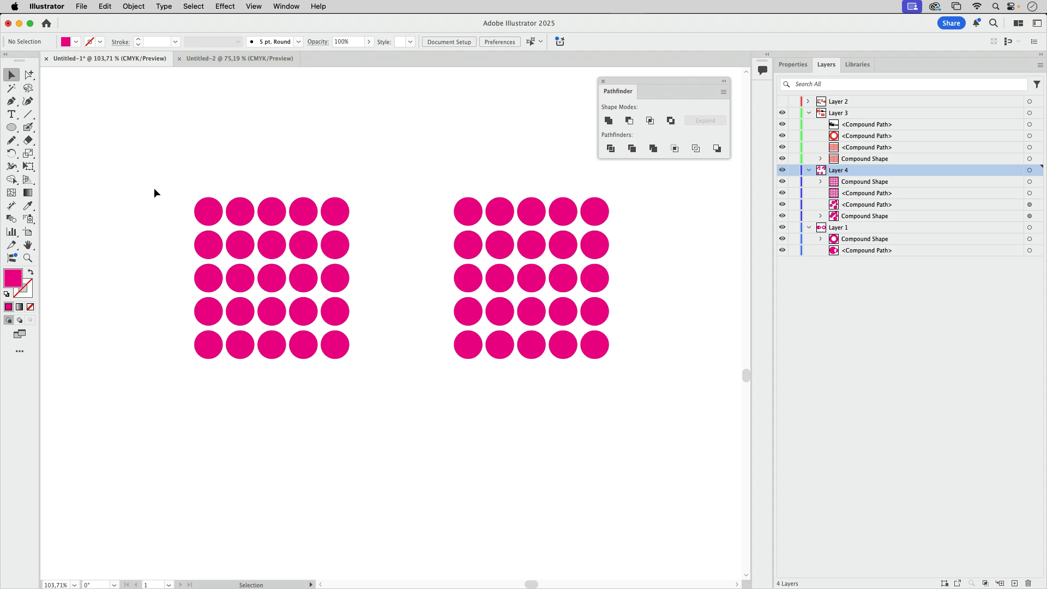
mouse_move(208, 168)
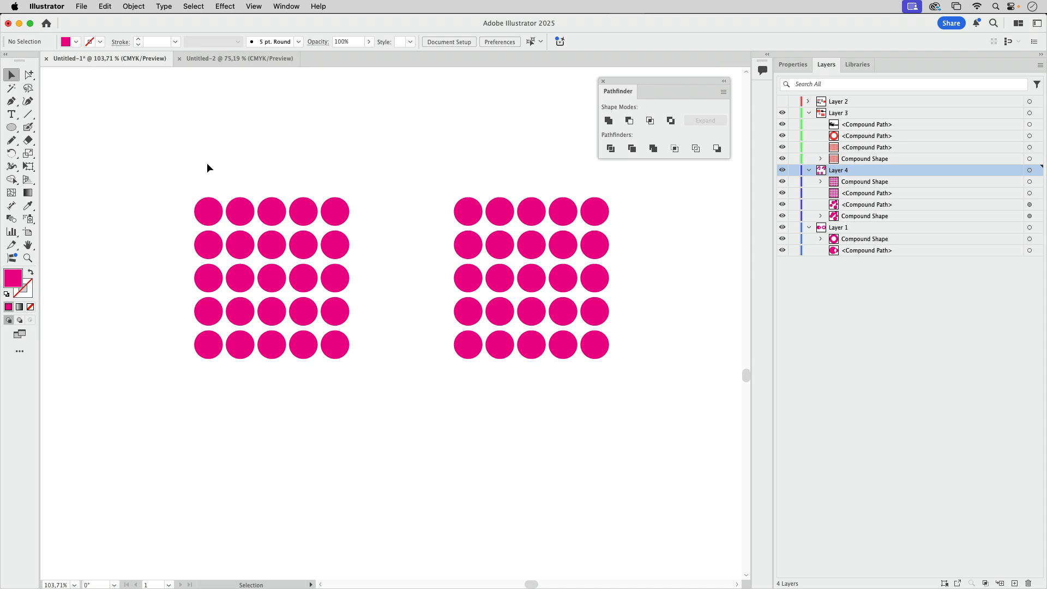
mouse_move(229, 138)
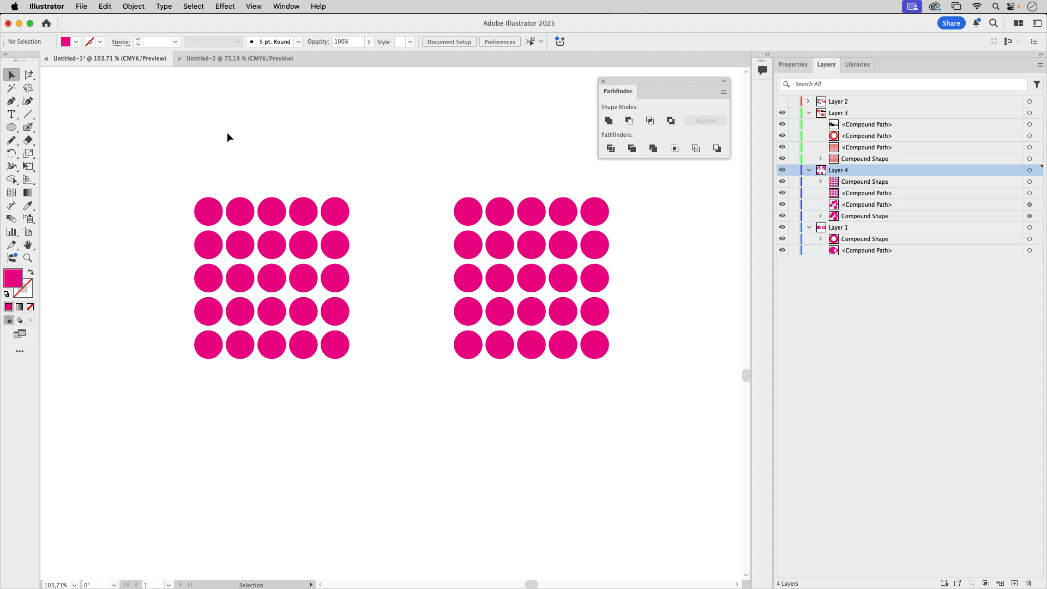
mouse_move(205, 168)
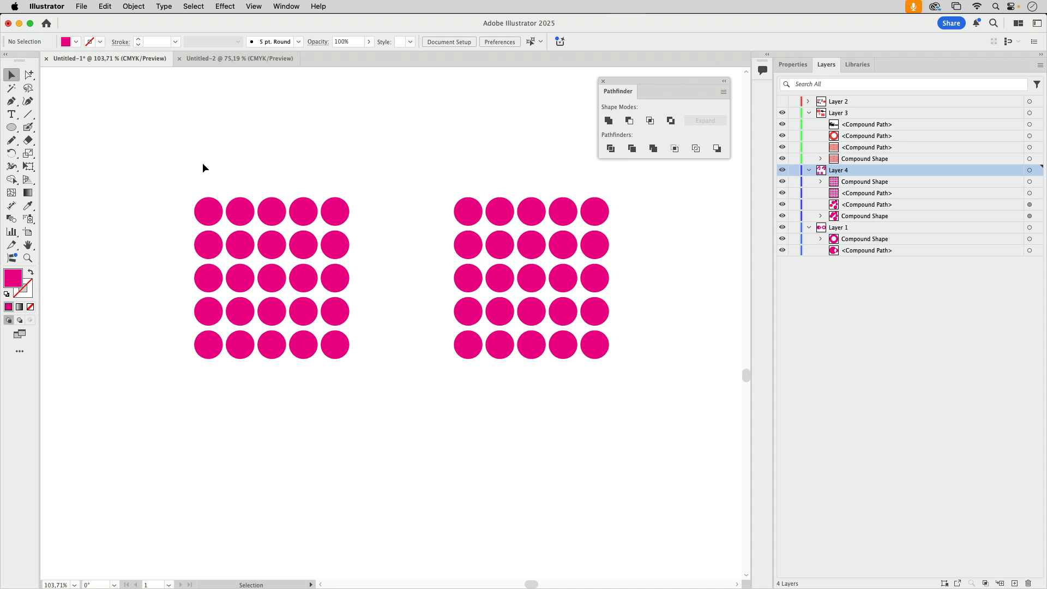
mouse_move(164, 185)
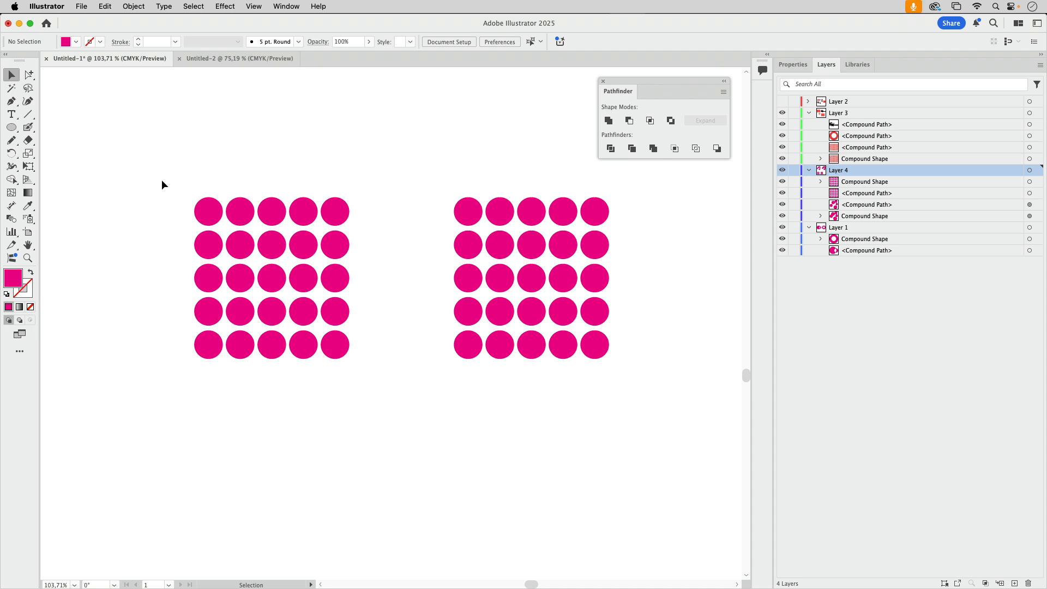
Select the left circle grid compound path as the Draw Inside target
click(271, 277)
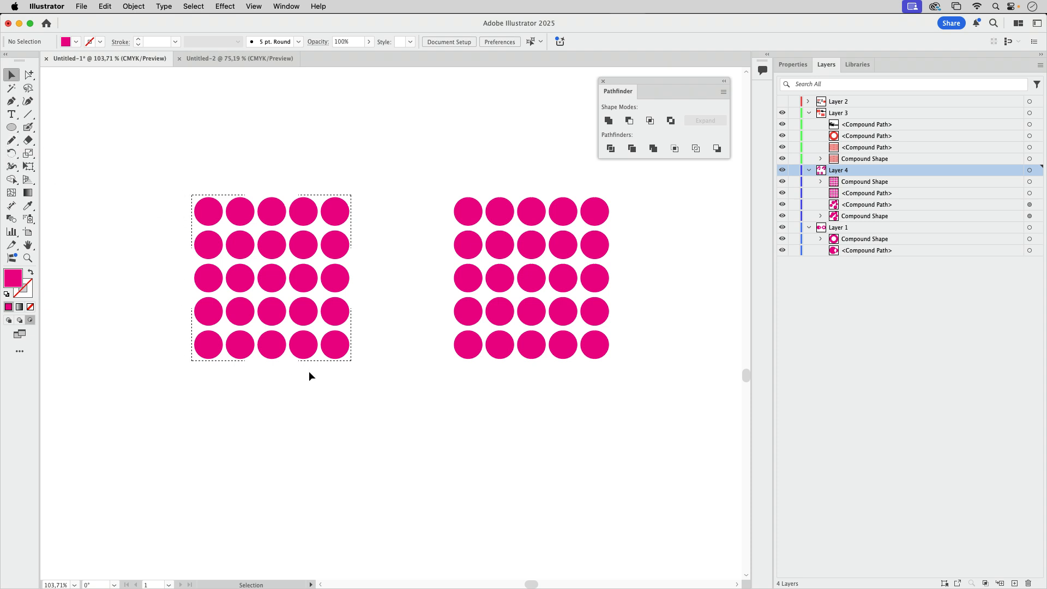
Draw blue pencil zigzag strokes inside the left grid's circles, then return to Draw Normal
click(27, 127)
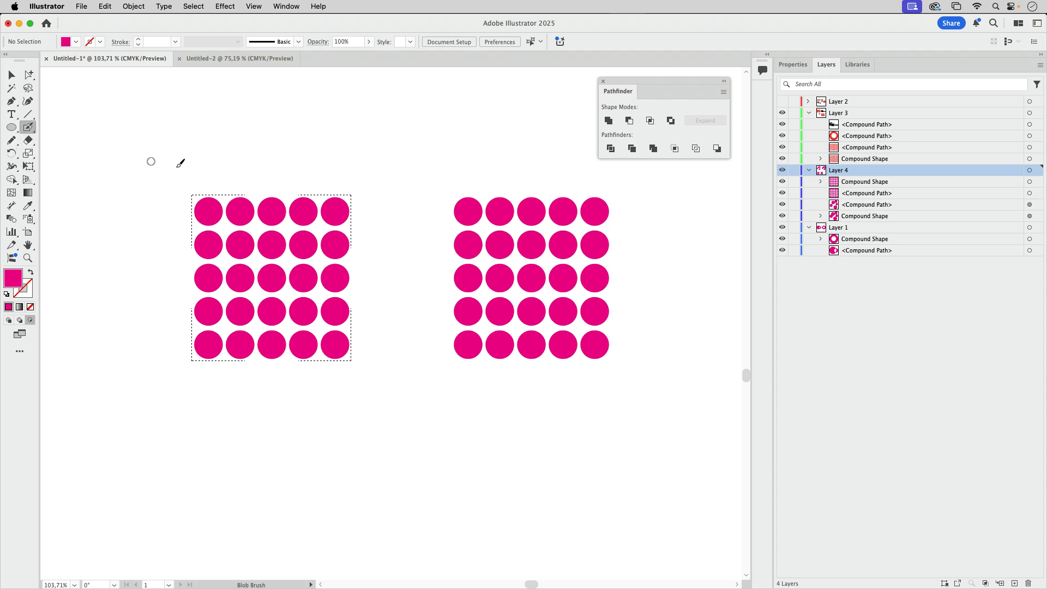
click(10, 140)
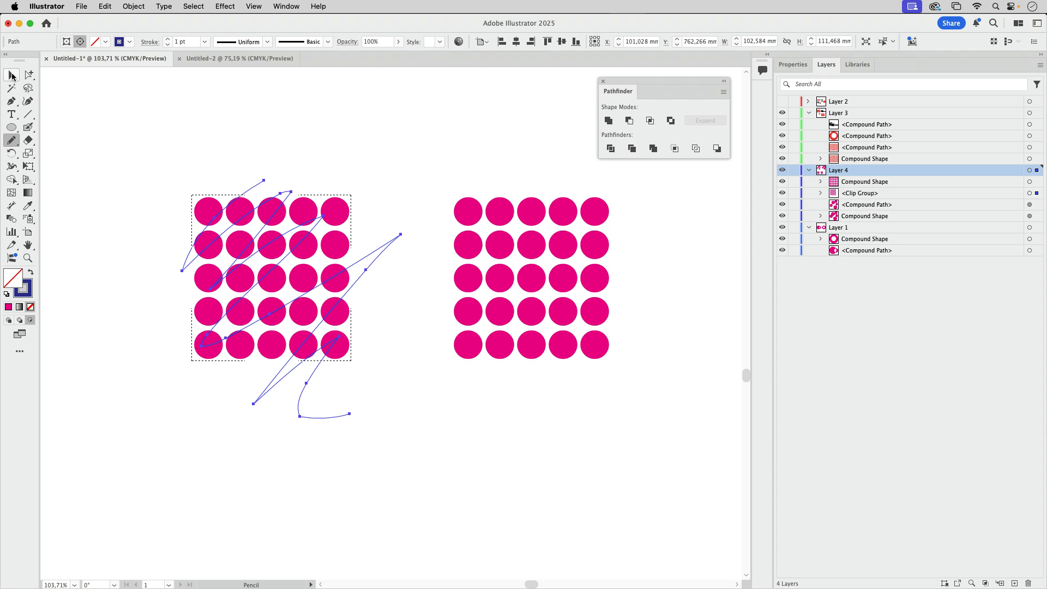
click(421, 394)
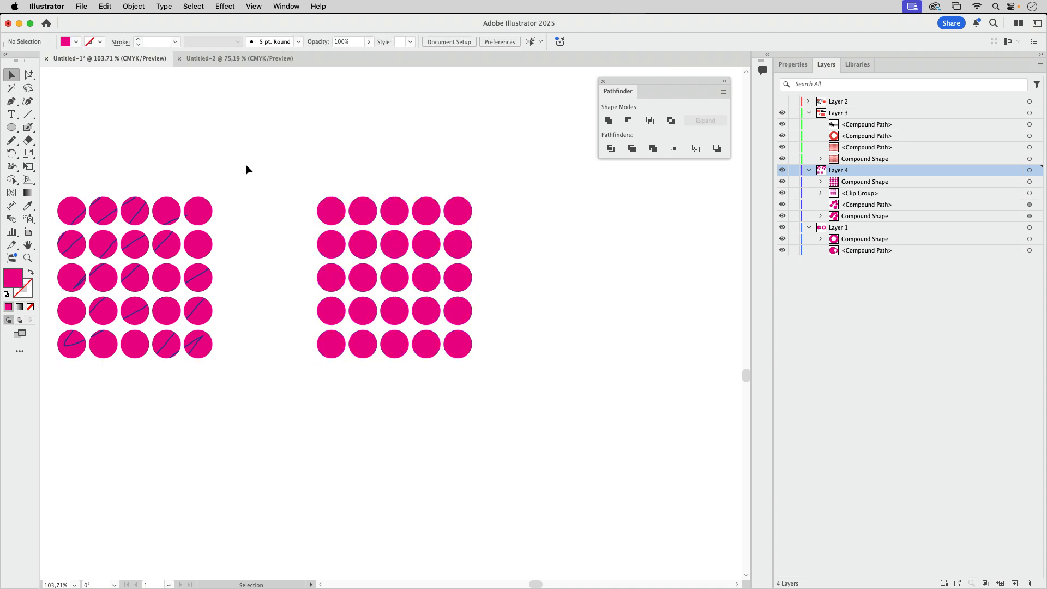
Select the right magenta compound-shape circle grid with the Selection tool
click(394, 277)
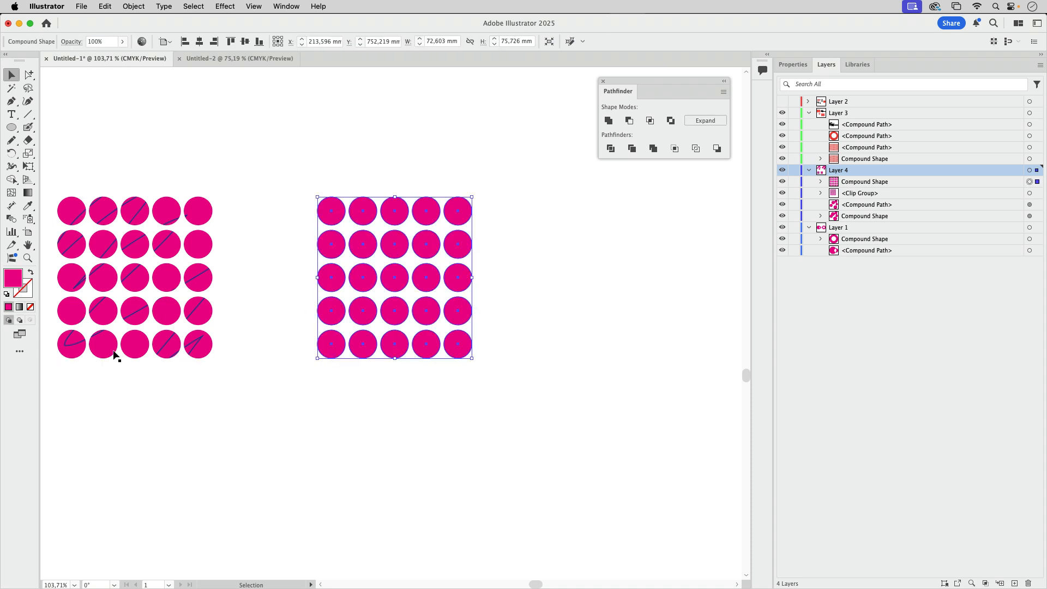
mouse_move(322, 136)
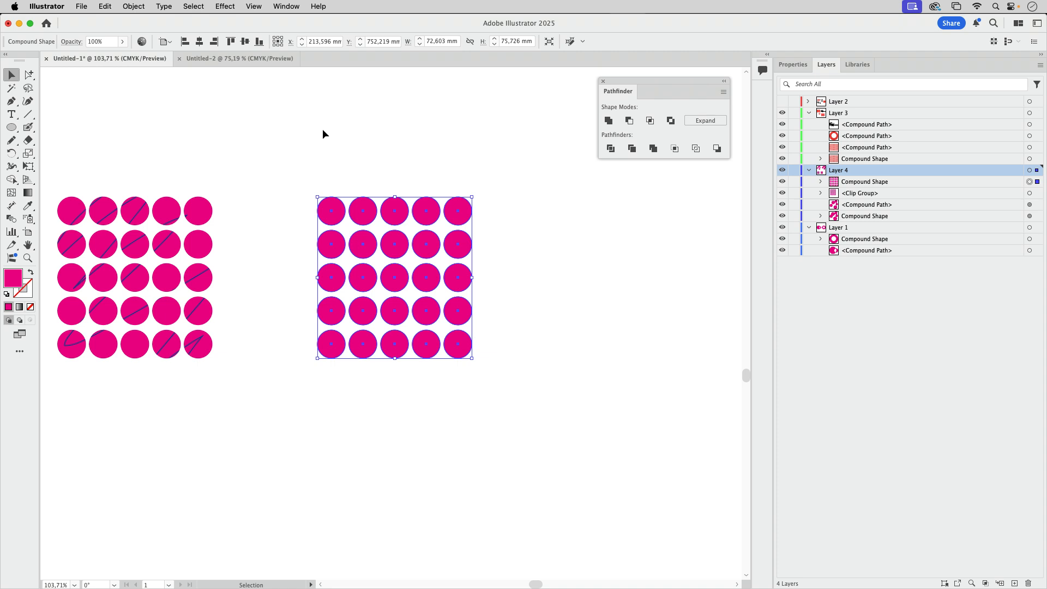
mouse_move(167, 231)
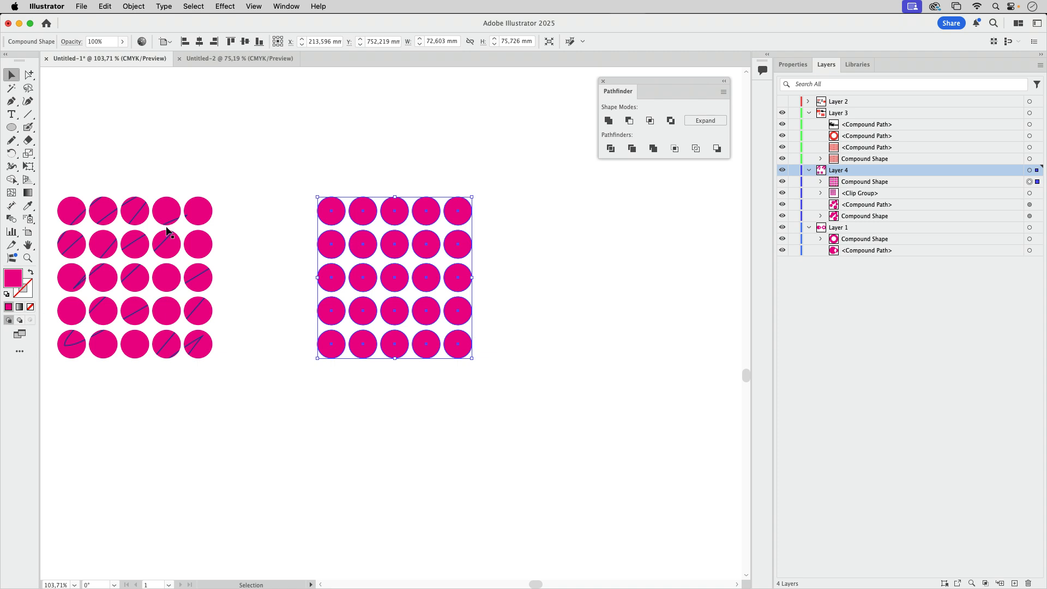
mouse_move(185, 146)
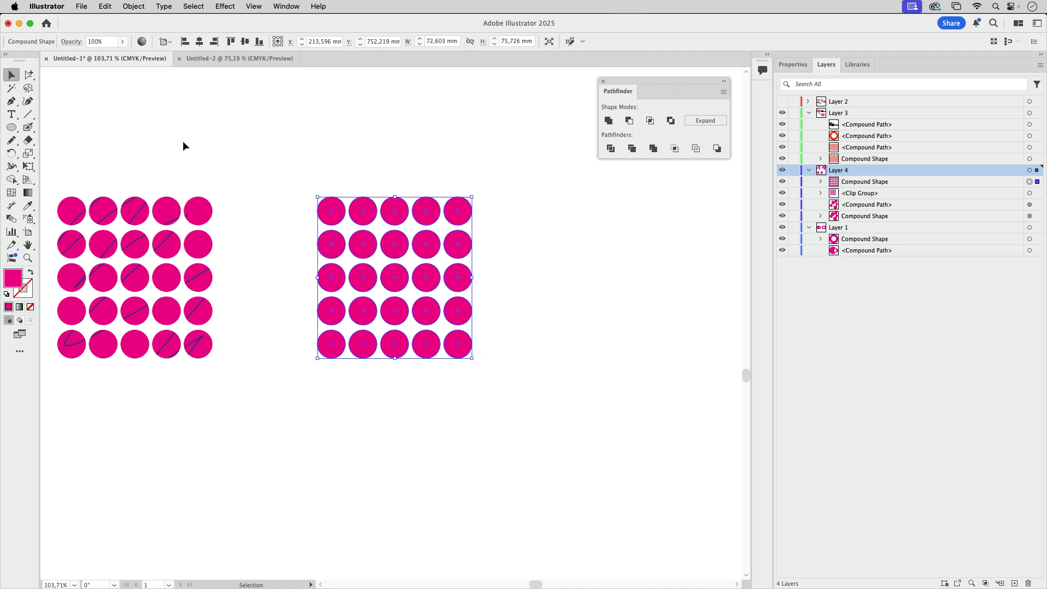